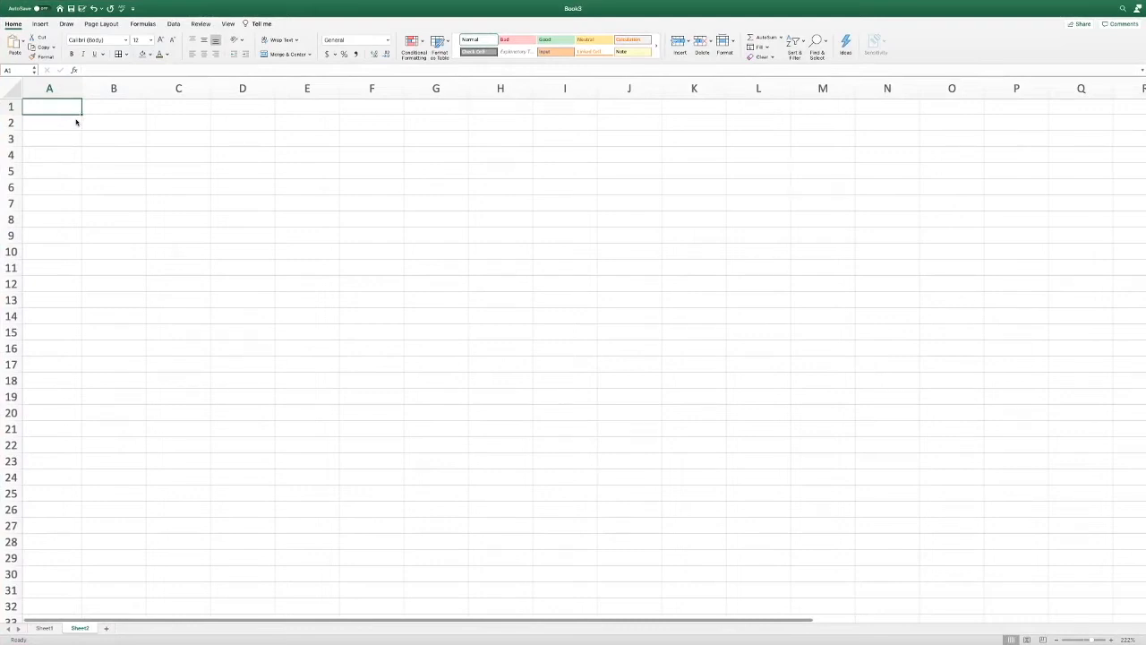
mouse_move(96, 117)
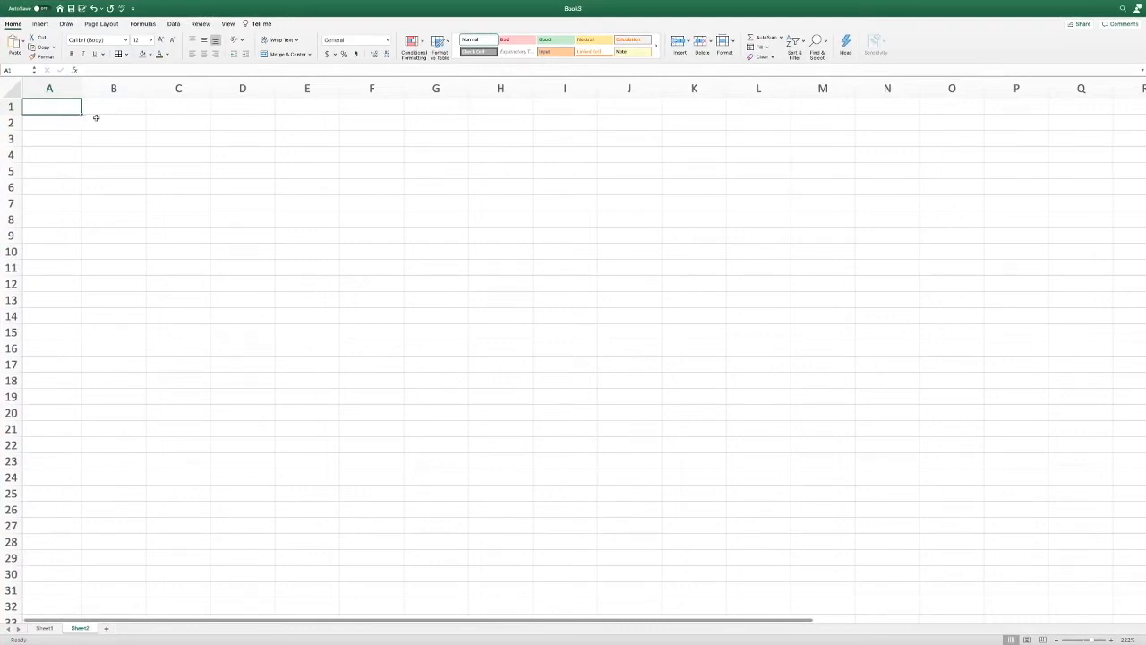
mouse_move(313, 130)
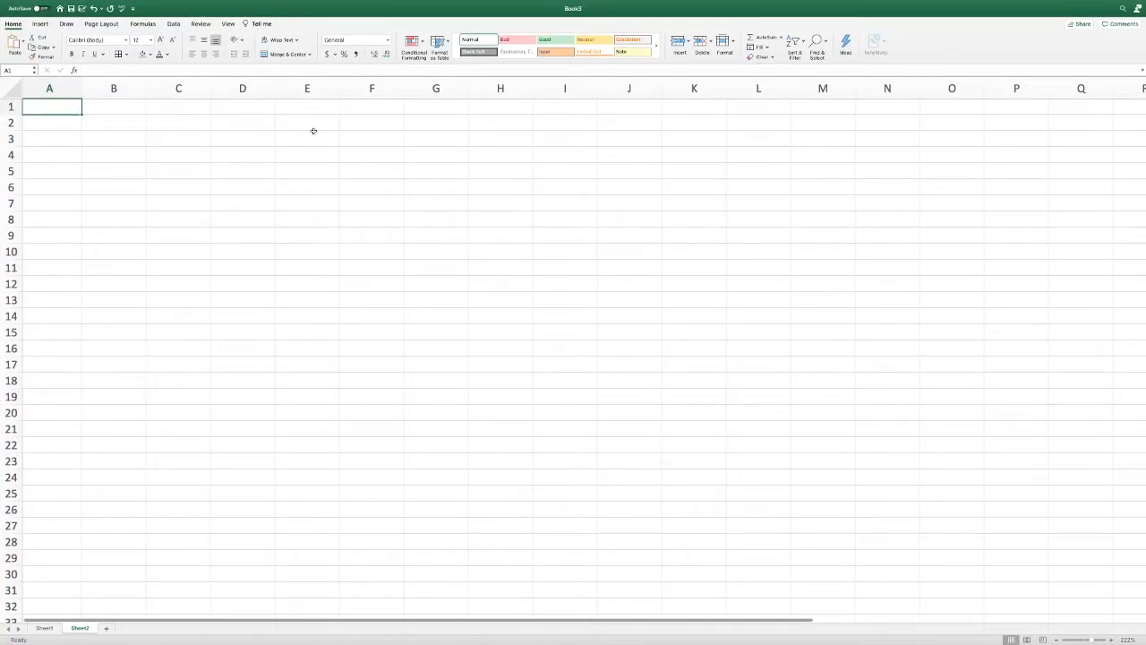
mouse_move(258, 116)
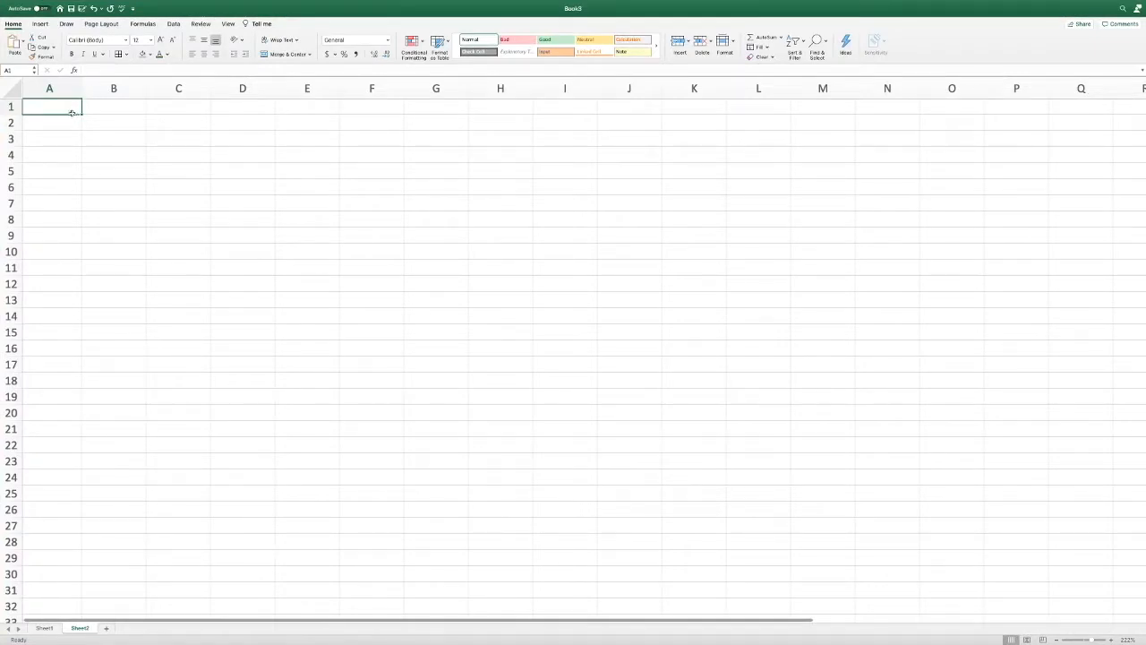
Merge B2:M4 and enter the title 'Goldman Inc. Sales -2016' at font size 36.
left_click(114, 122)
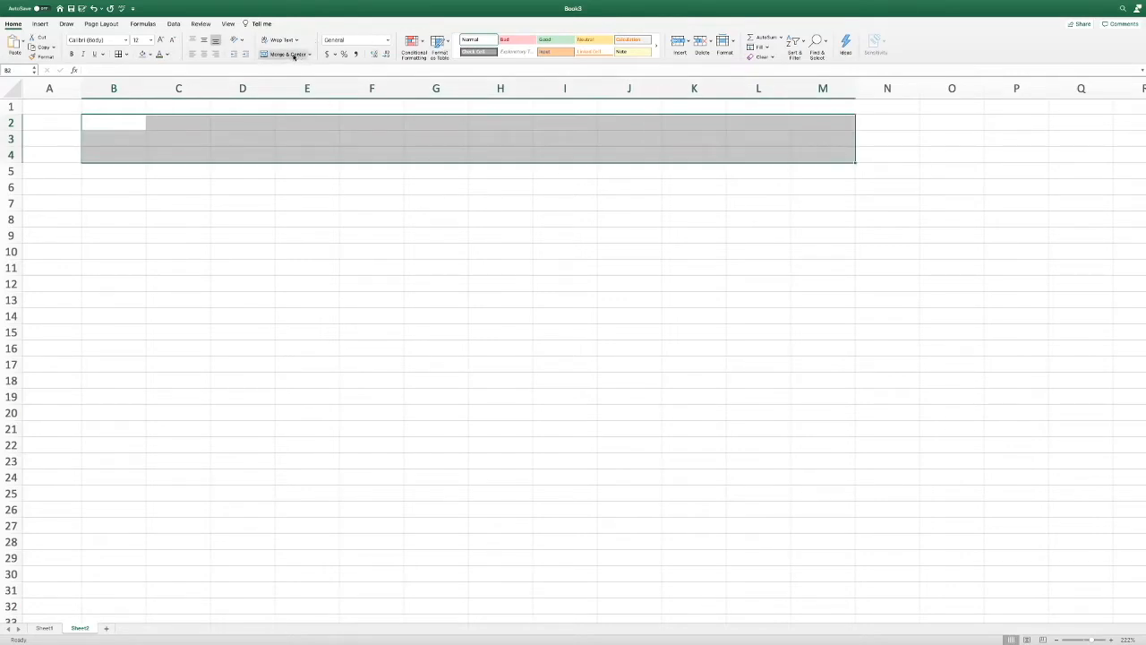
left_click(285, 54)
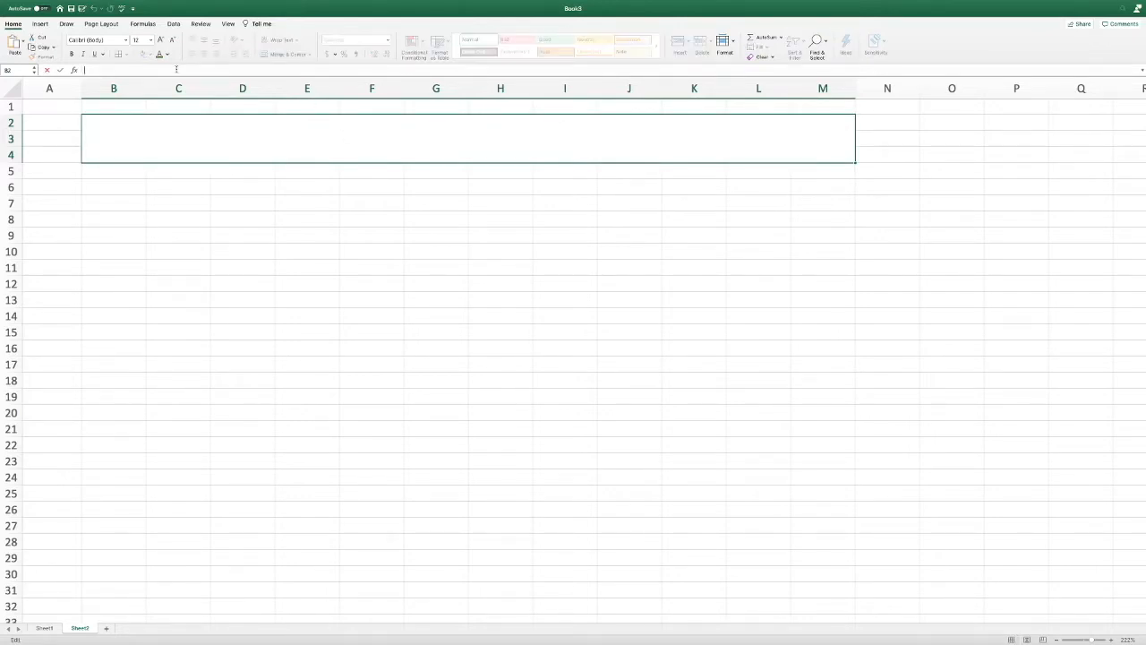
type("Goldman Inc. Sales -")
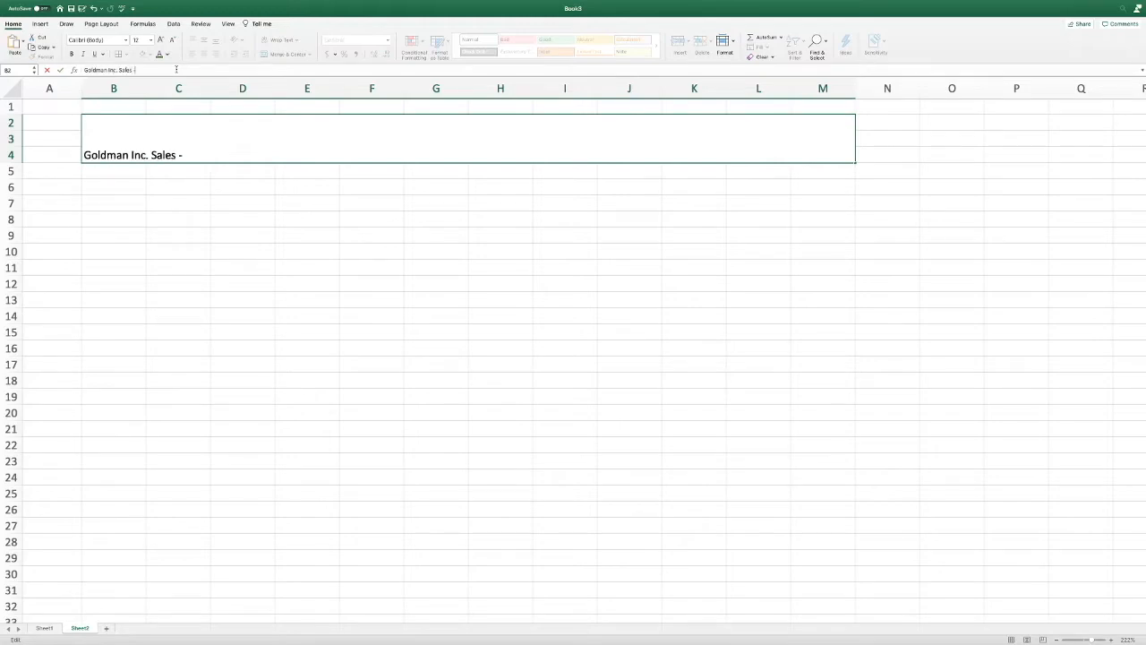
type("2016")
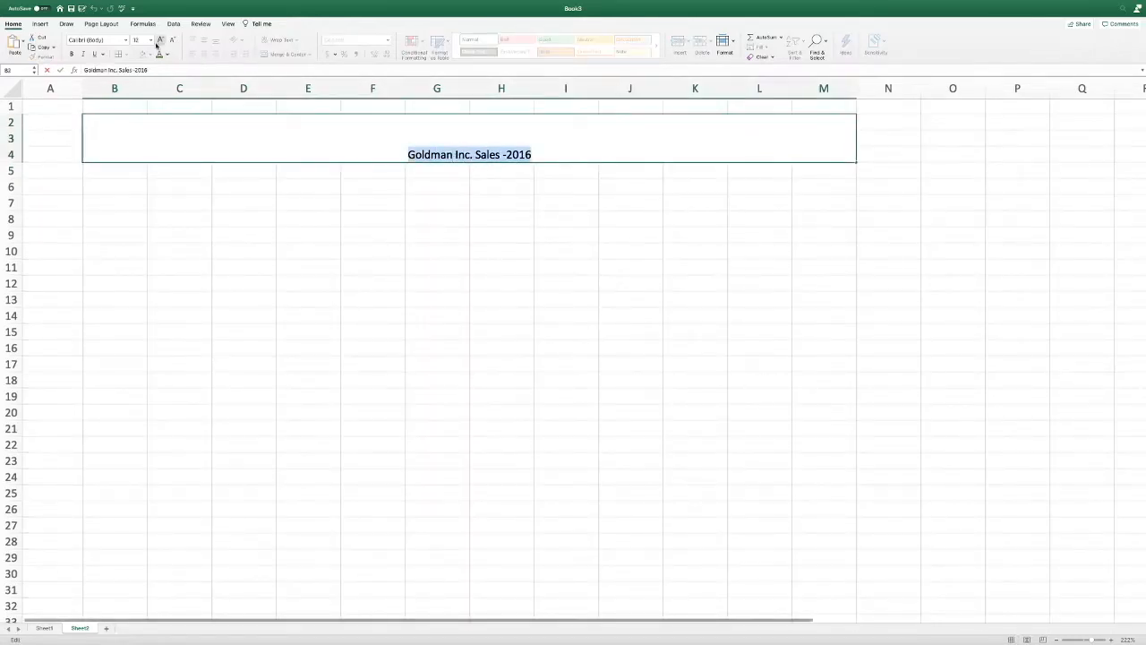
left_click(150, 41)
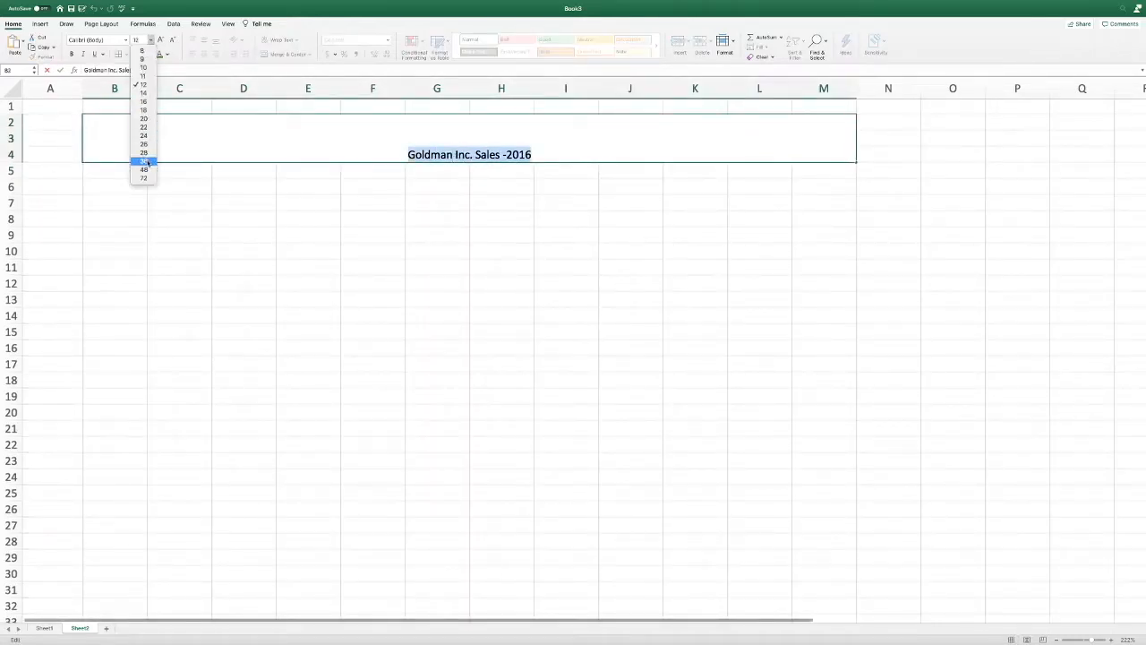
left_click(144, 153)
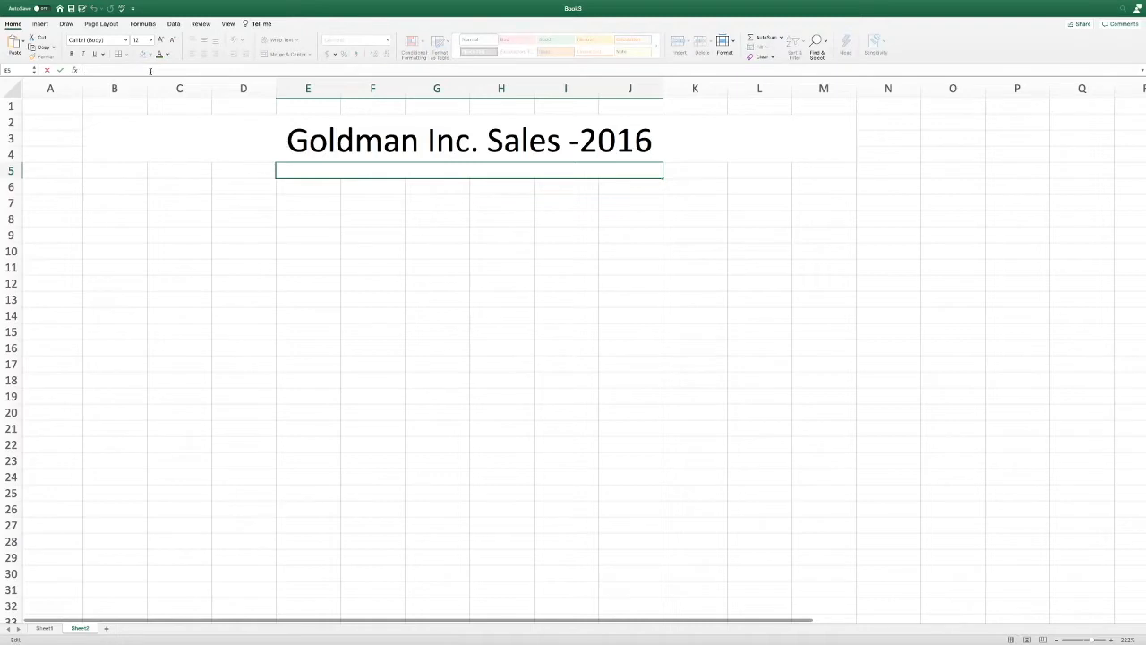
Type the subtitle '** We sell cured meats and dreams...' beneath the title.
type("**")
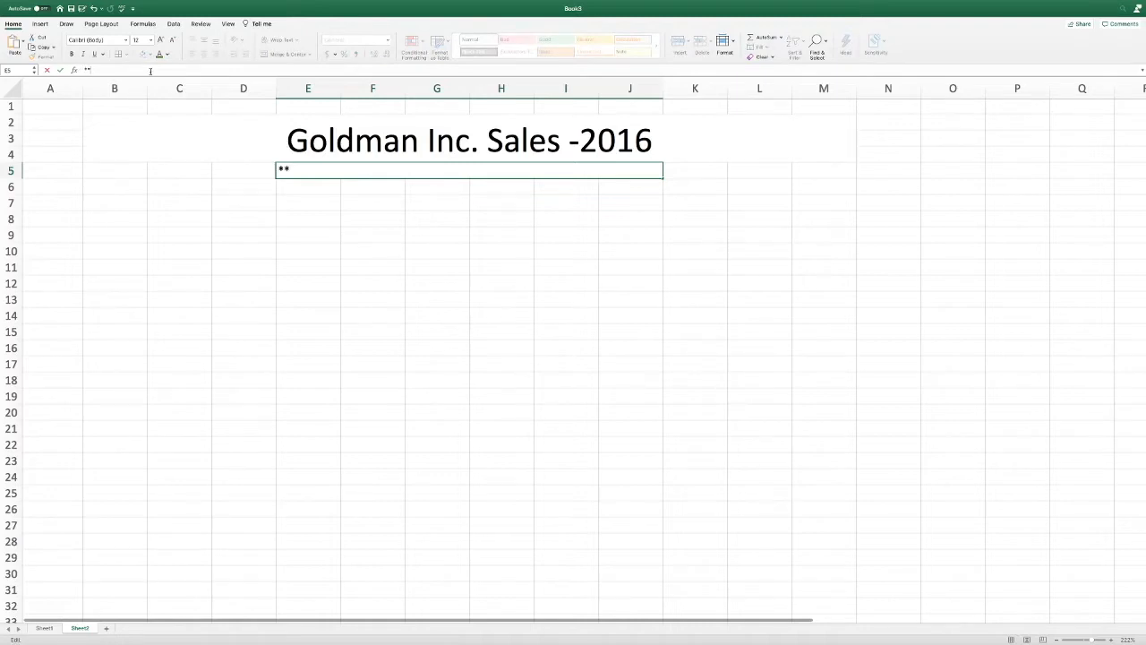
type("We sell")
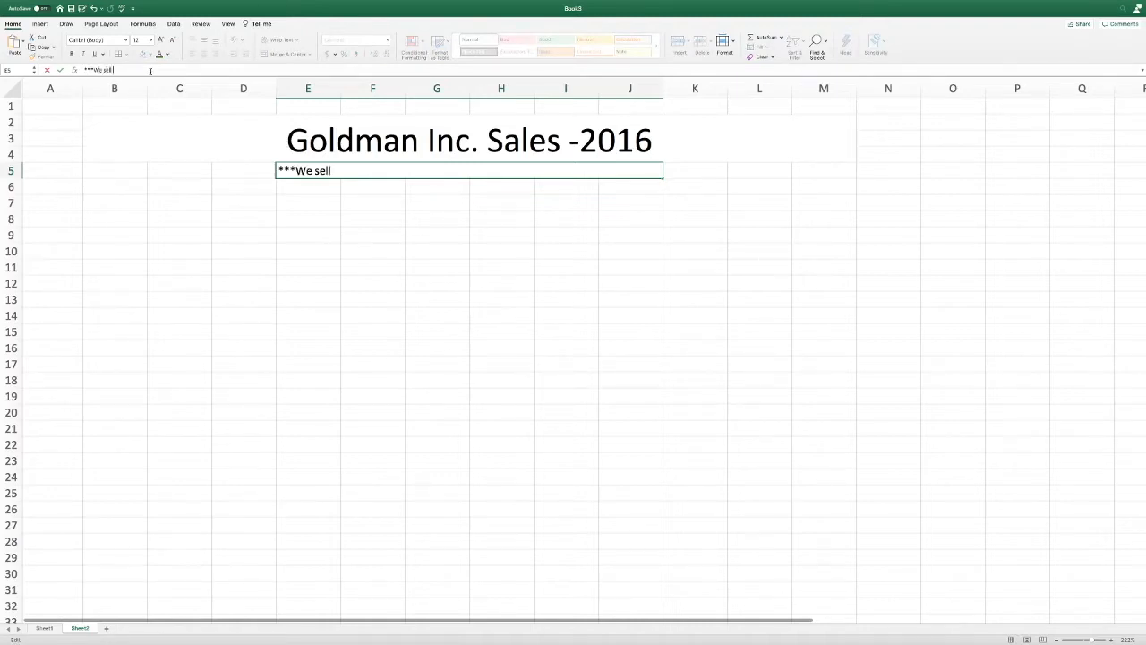
type("cured meats and")
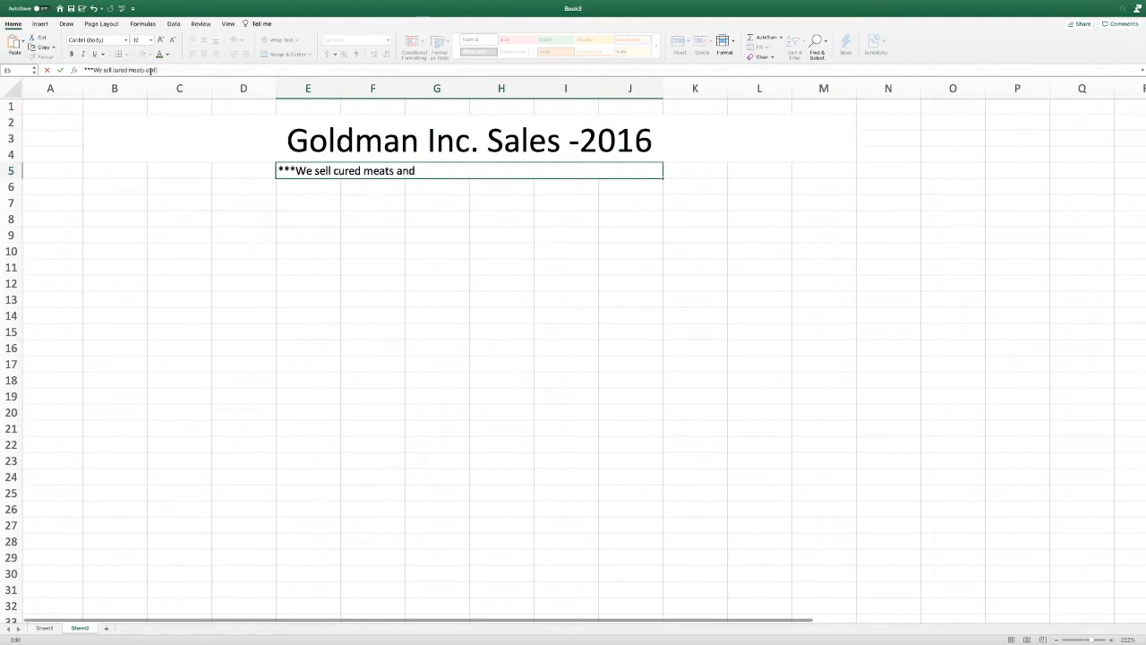
type("dreams...")
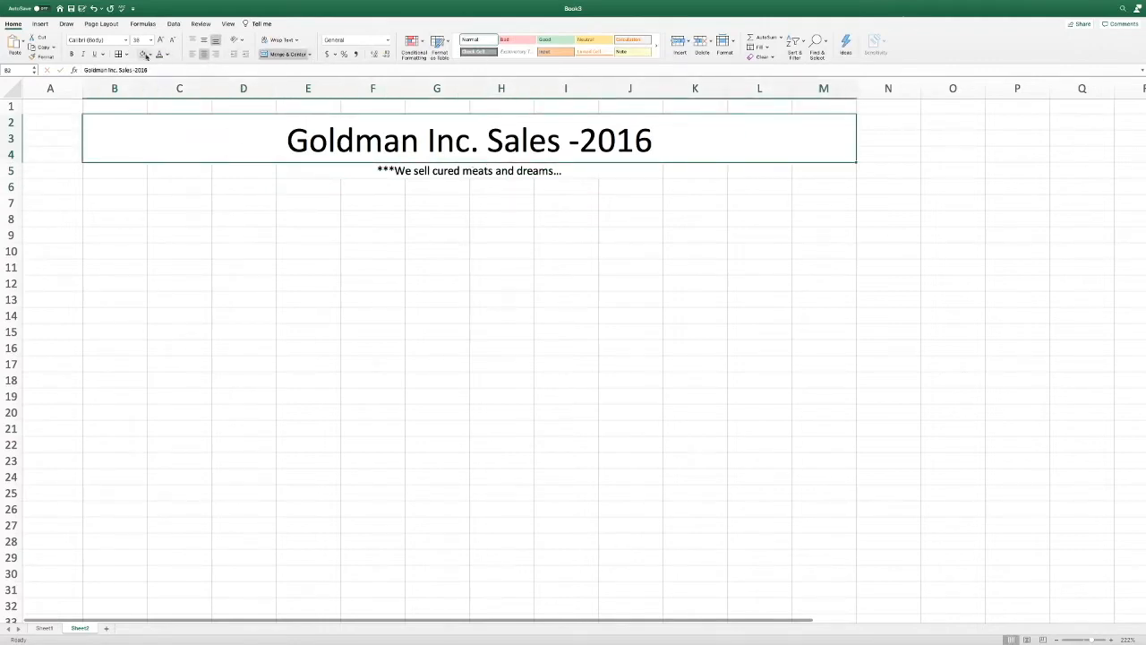
Fill the title light blue and subtitle light tan, then outline both with dashed borders.
left_click(468, 170)
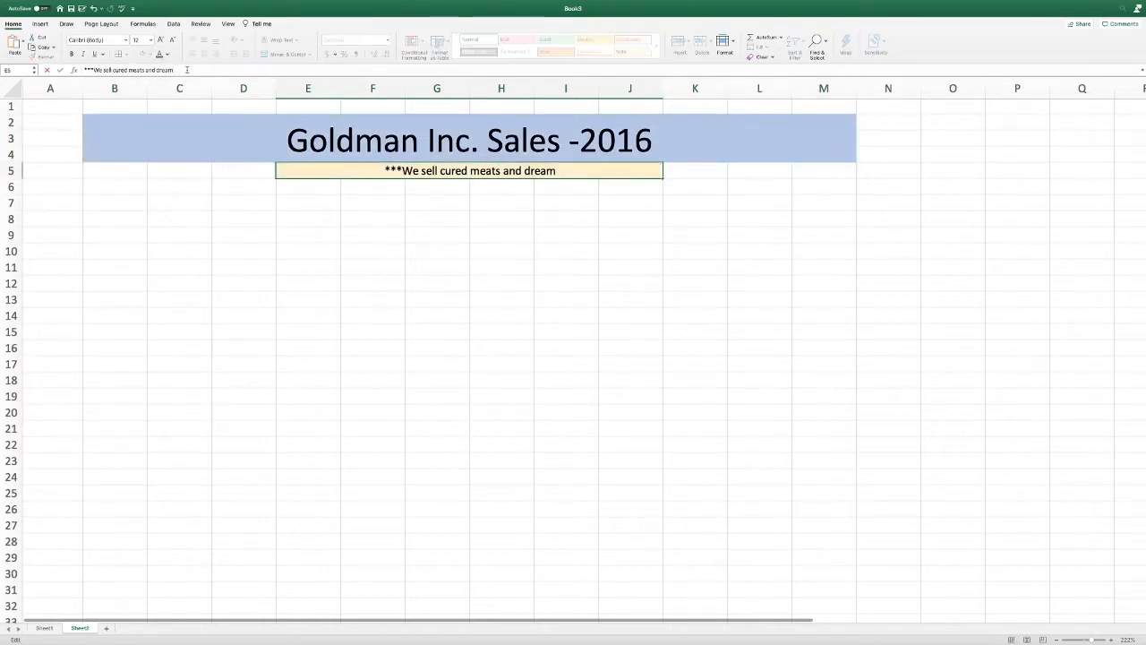
key("enter")
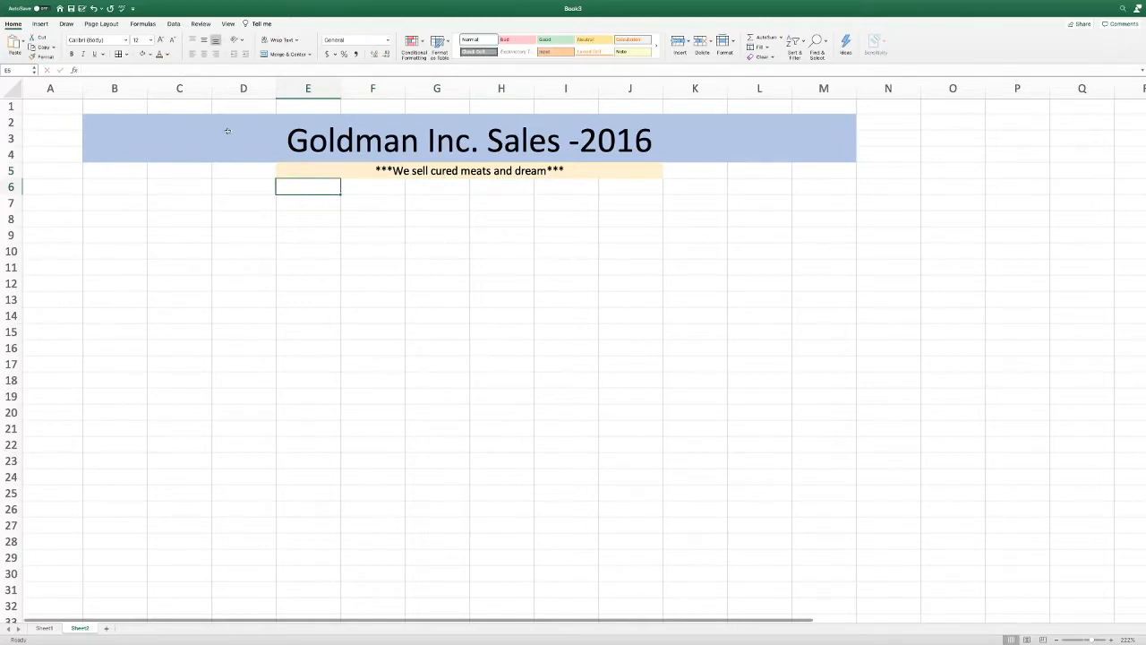
left_click(469, 139)
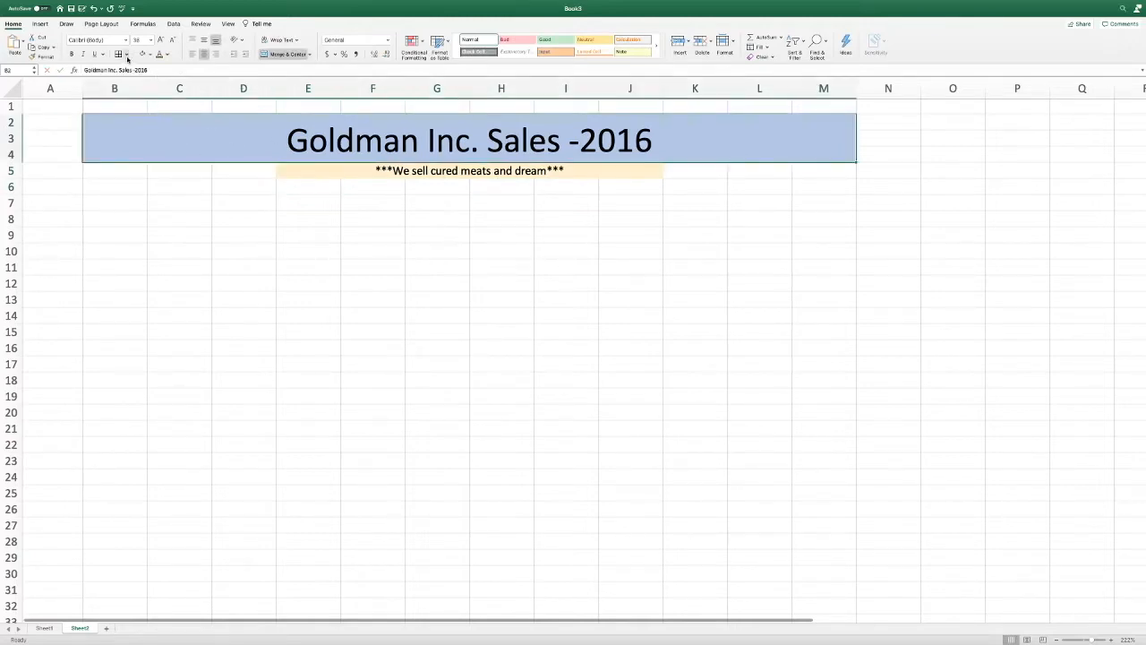
left_click(120, 53)
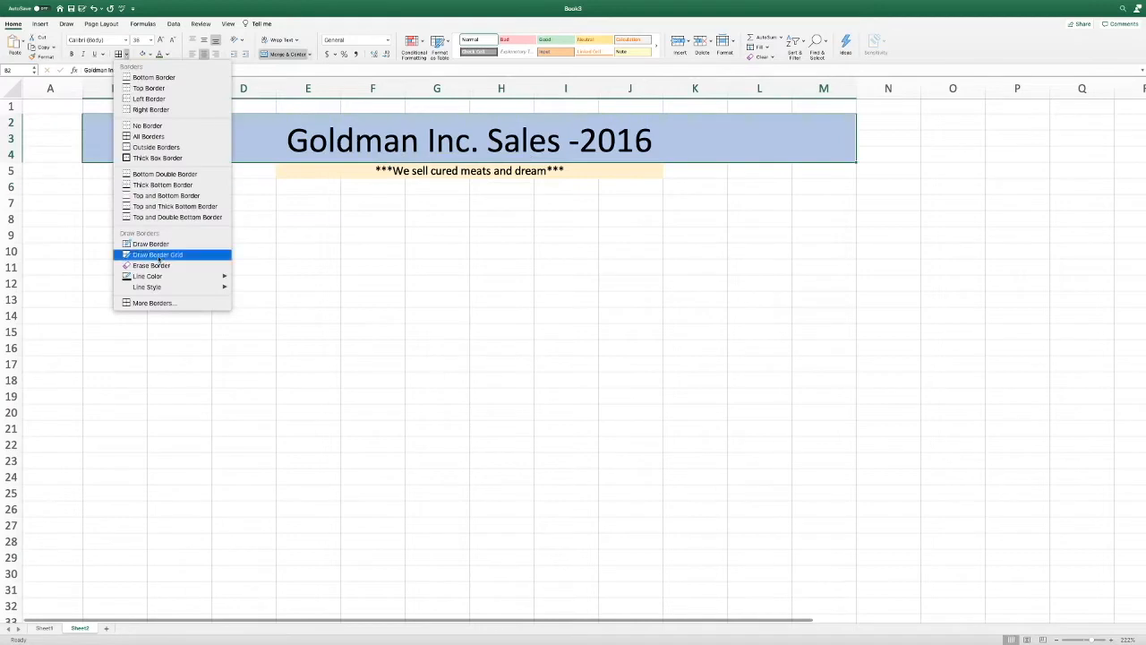
left_click(147, 287)
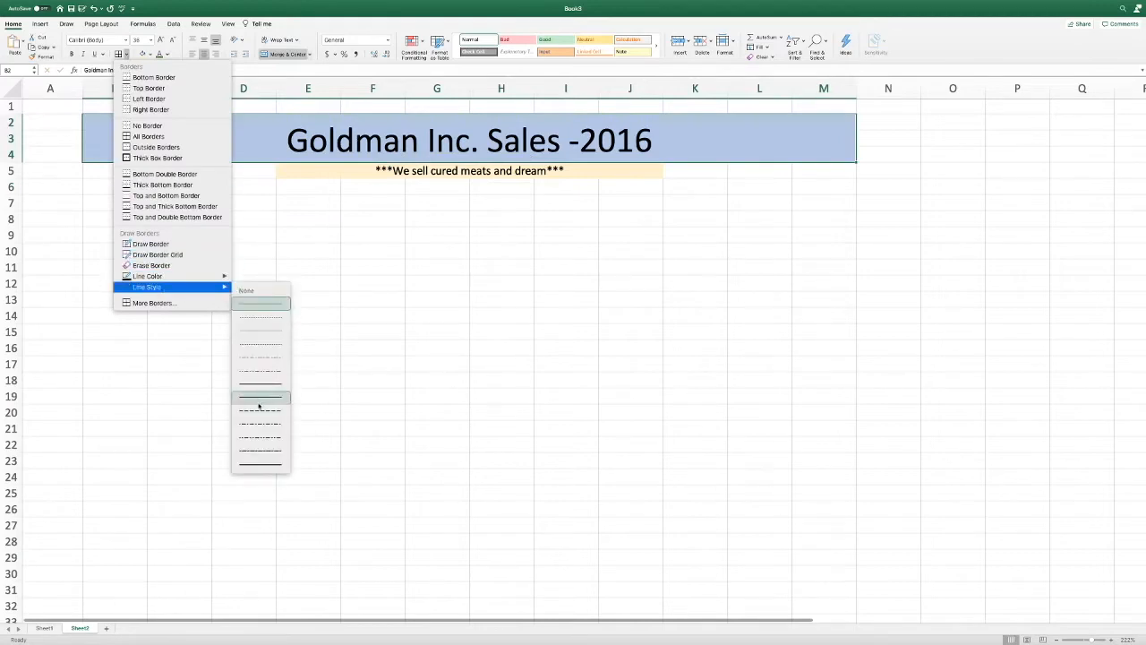
left_click(260, 406)
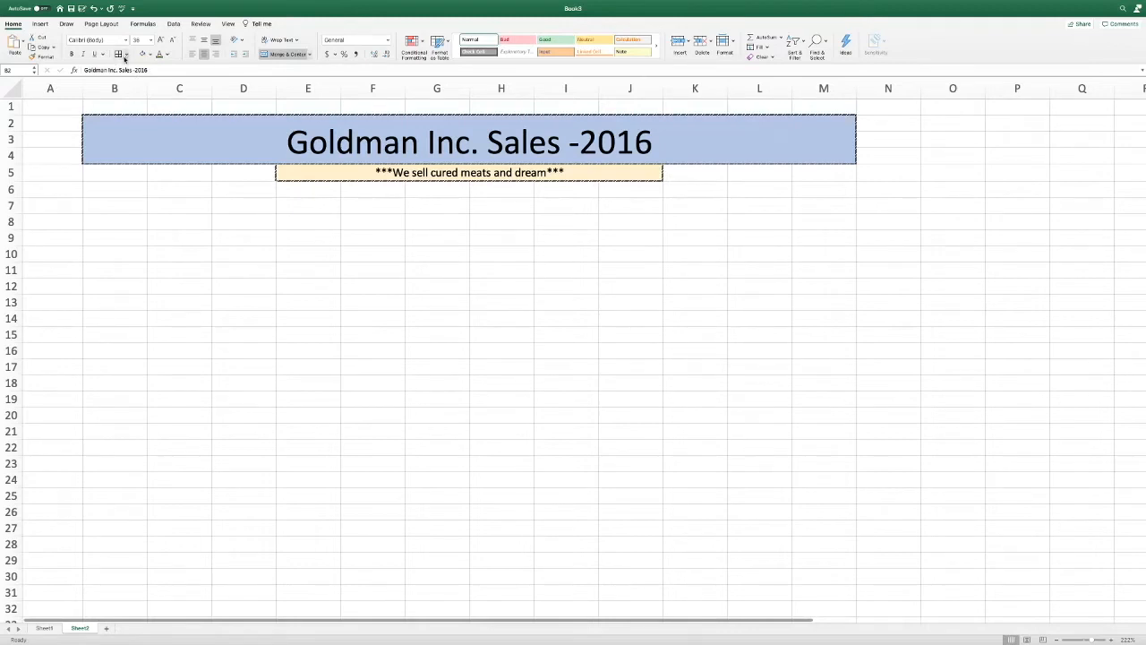
left_click(125, 55)
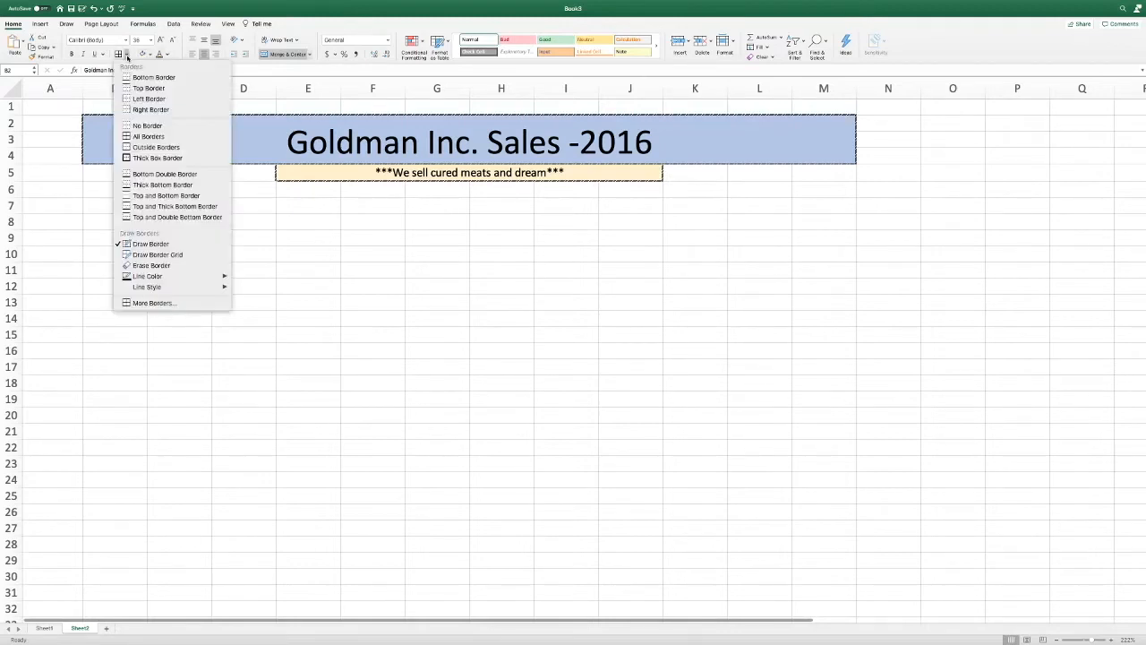
mouse_move(147, 287)
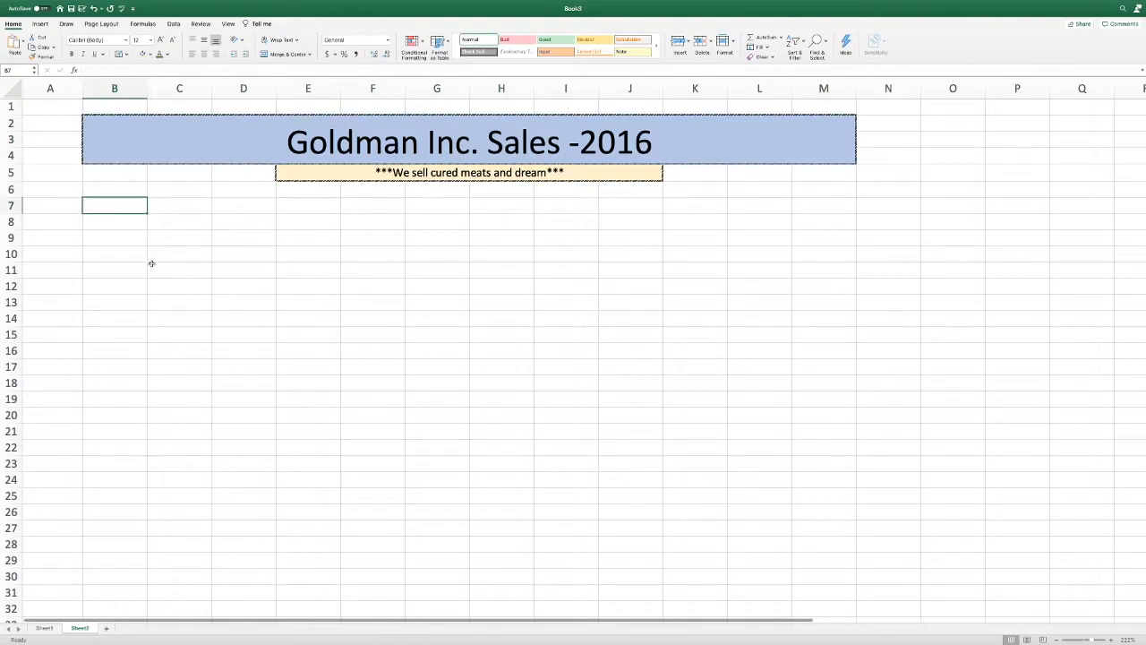
mouse_move(93, 224)
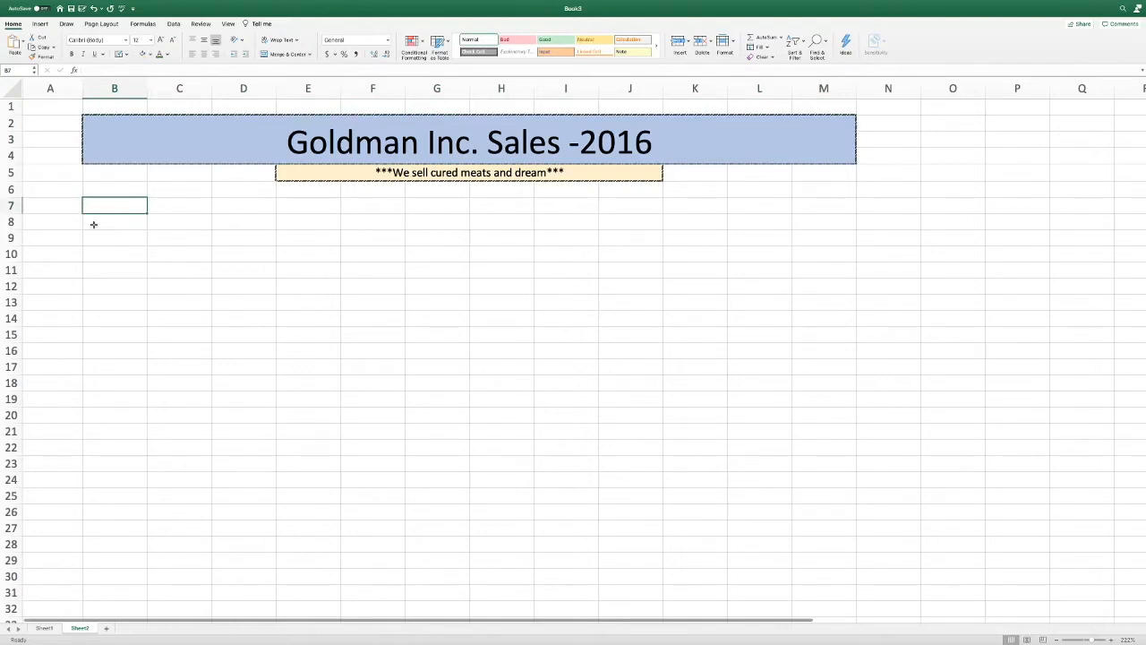
Label the Sales row, border the Jan–Dec and Sales rows lightly, and shade headers grey.
type("Sales")
type("Jan")
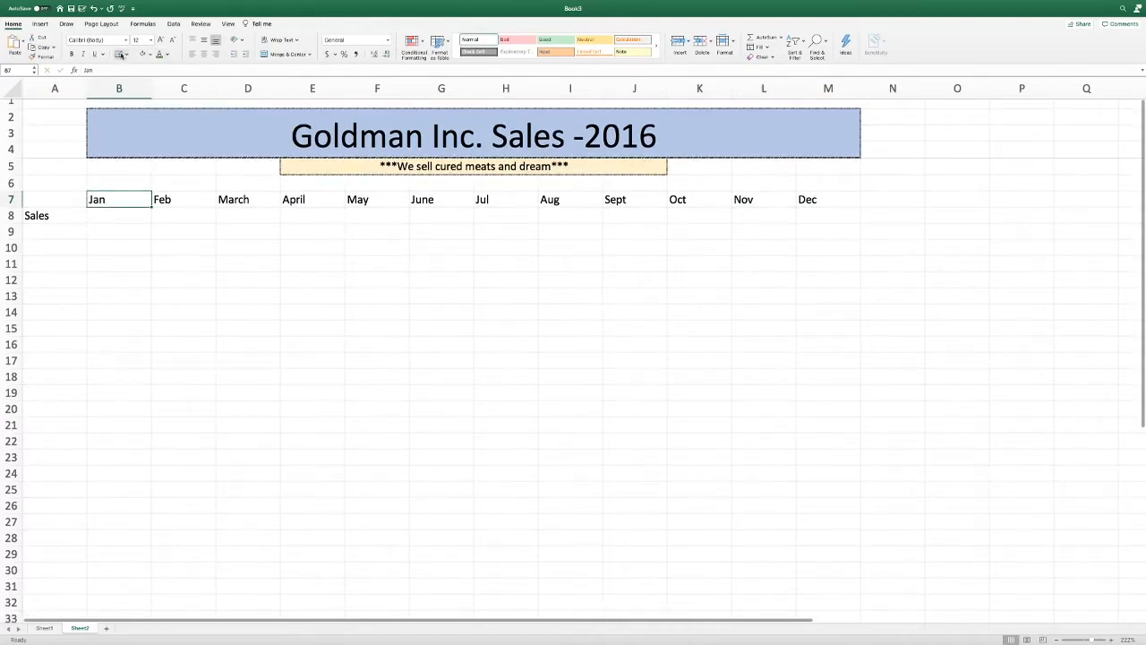
left_click(120, 53)
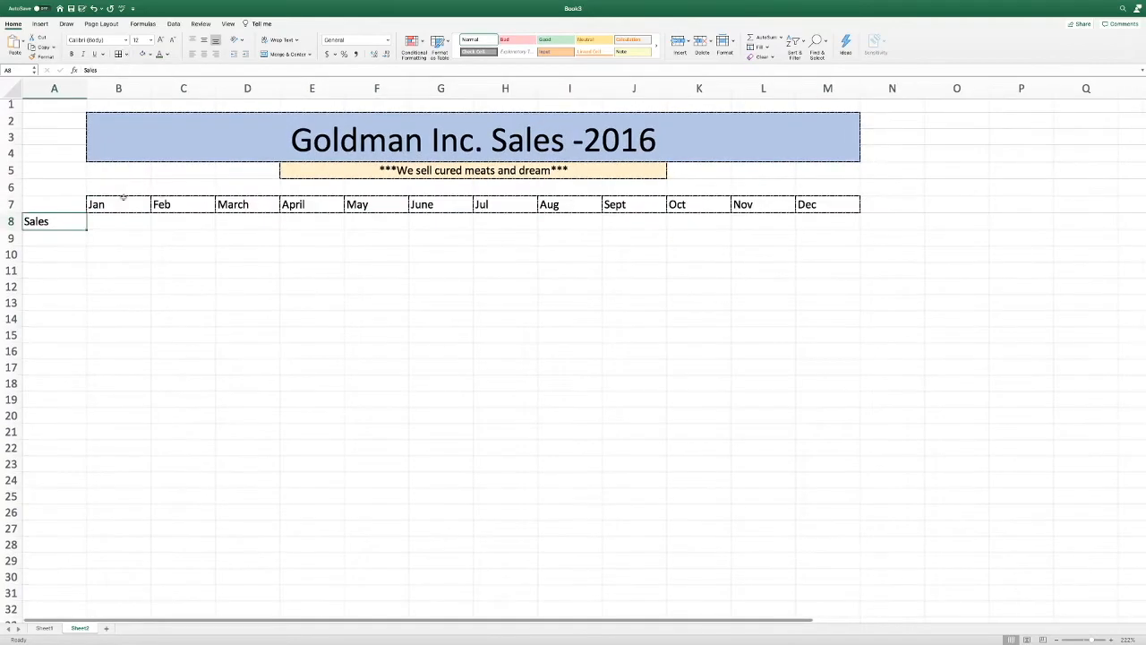
left_click(118, 222)
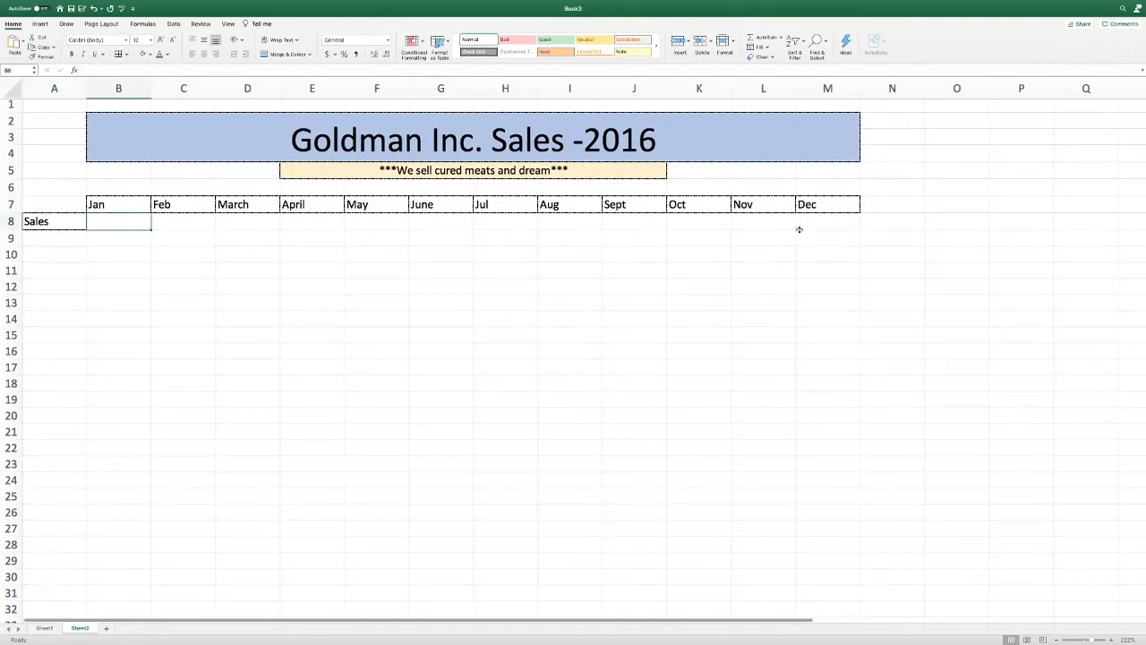
left_click_drag(118, 222, 827, 222)
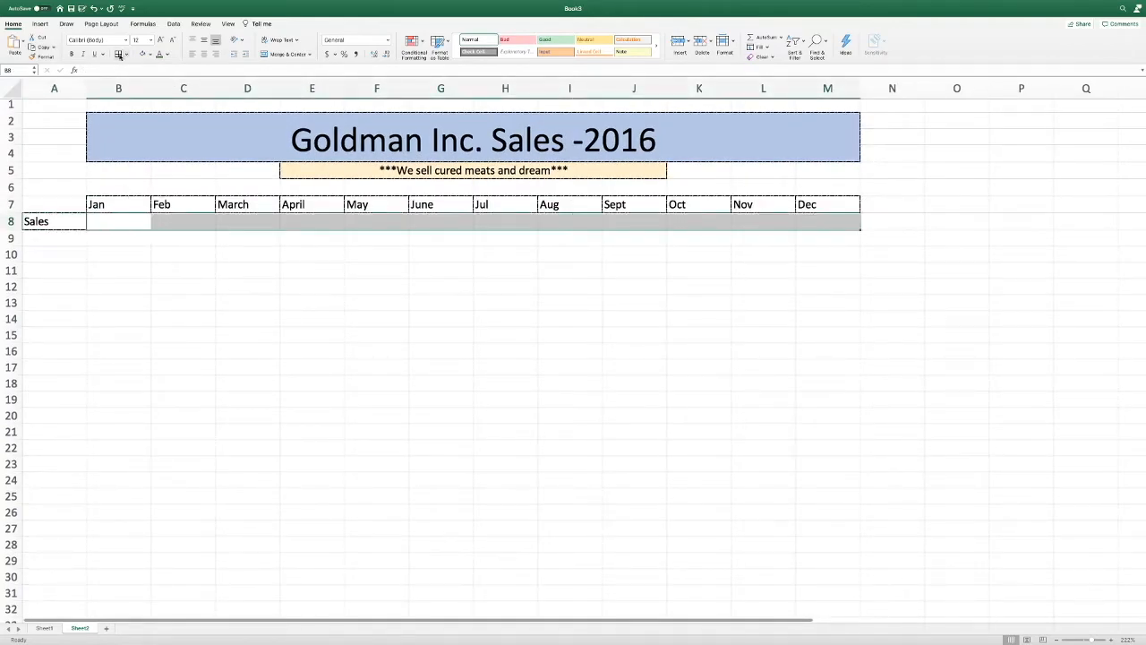
left_click(120, 54)
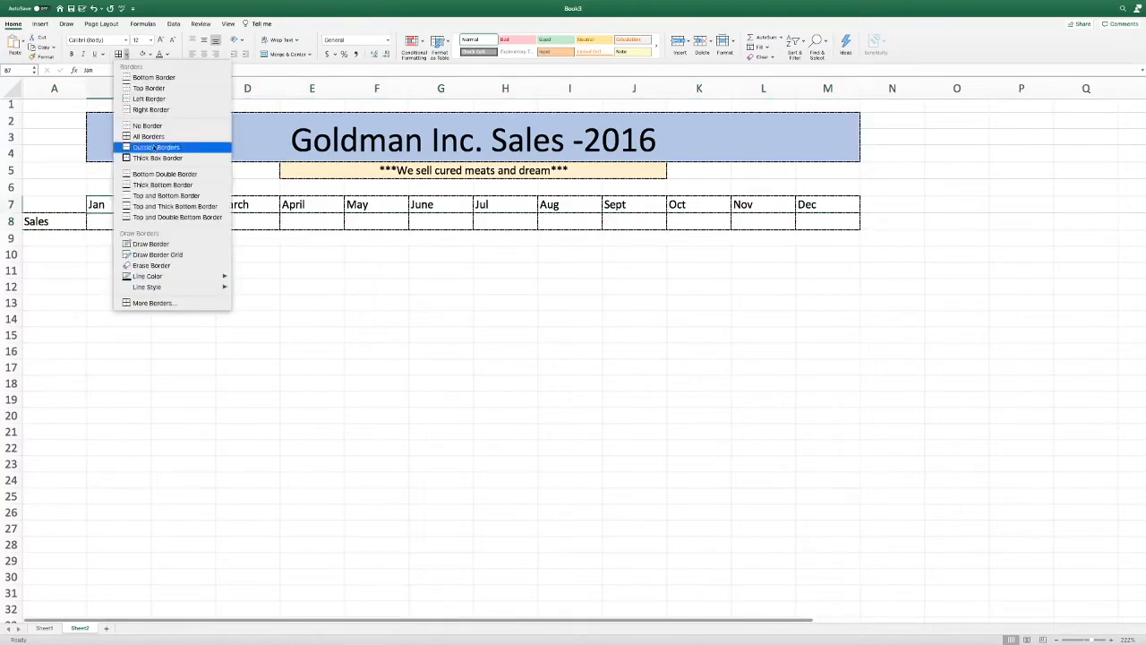
mouse_move(157, 254)
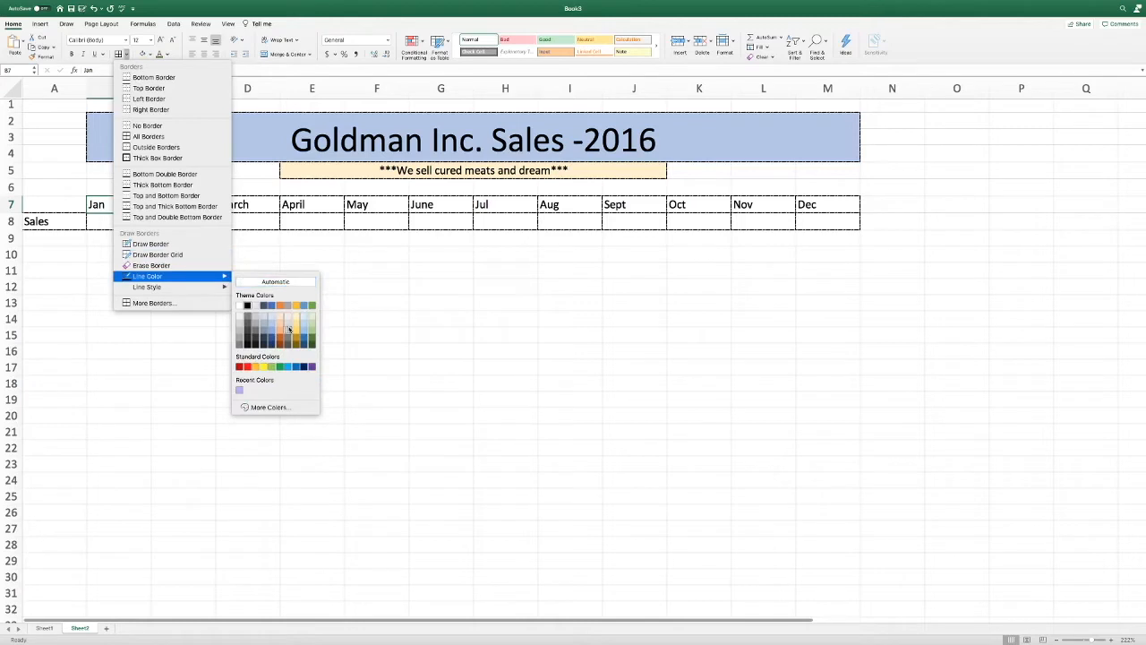
mouse_move(288, 330)
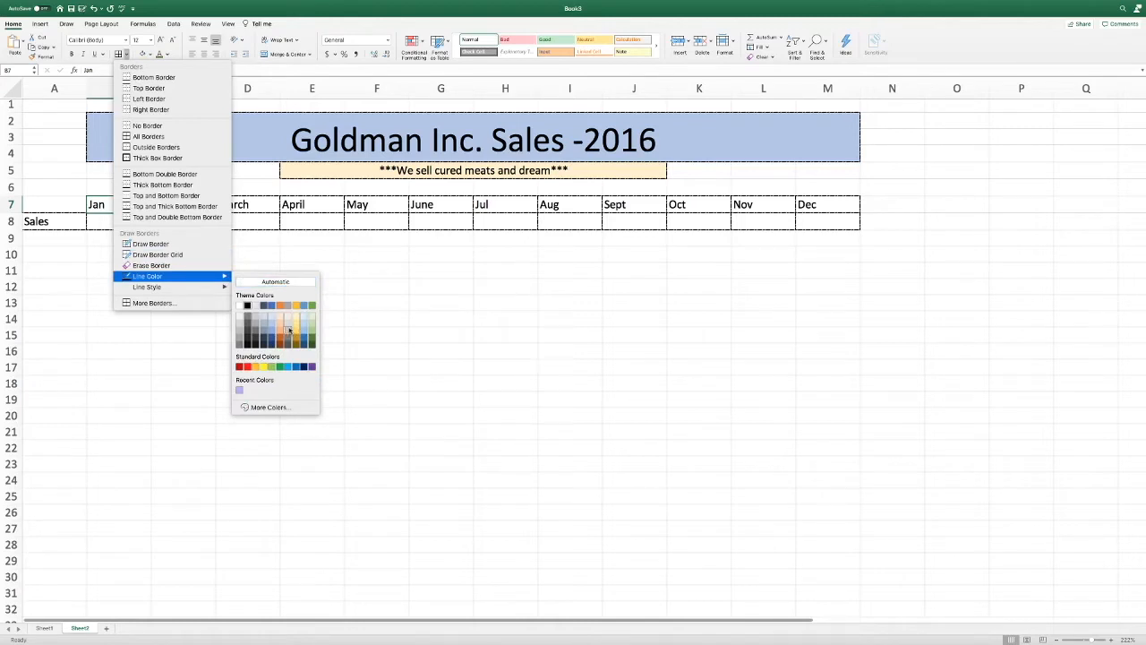
left_click(149, 136)
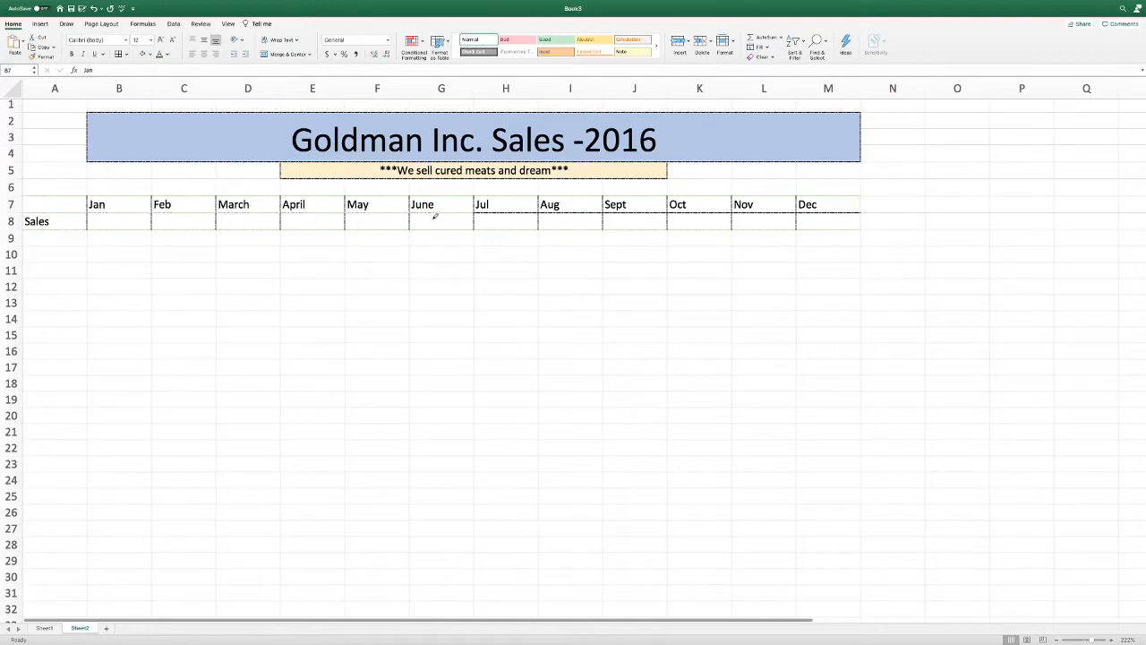
mouse_move(833, 219)
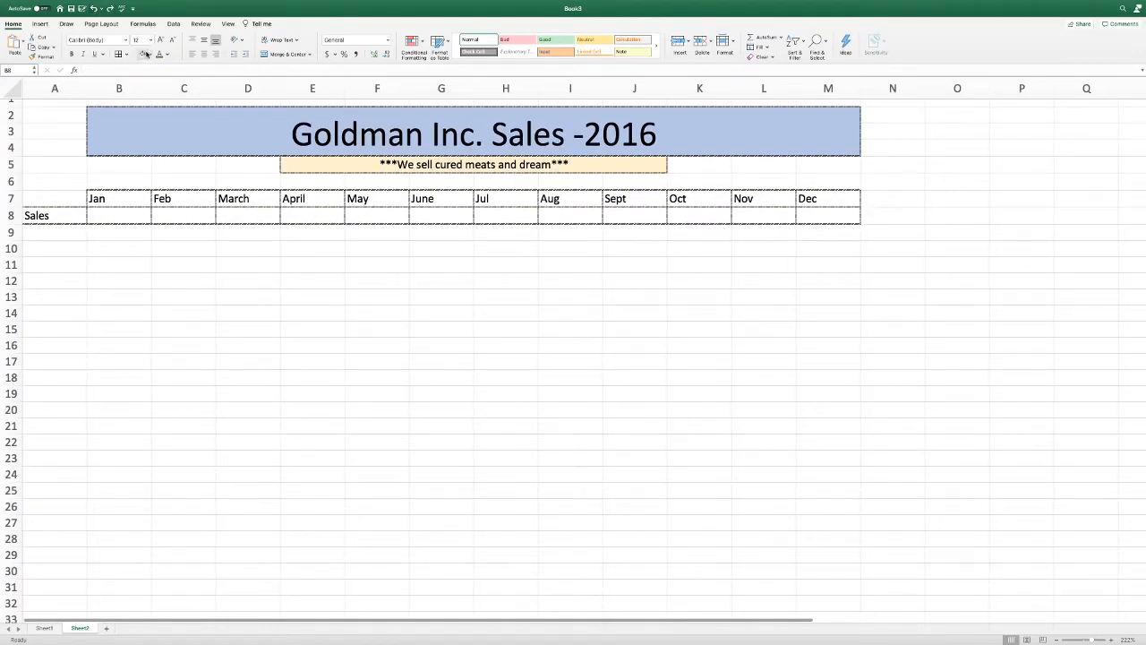
left_click(118, 198)
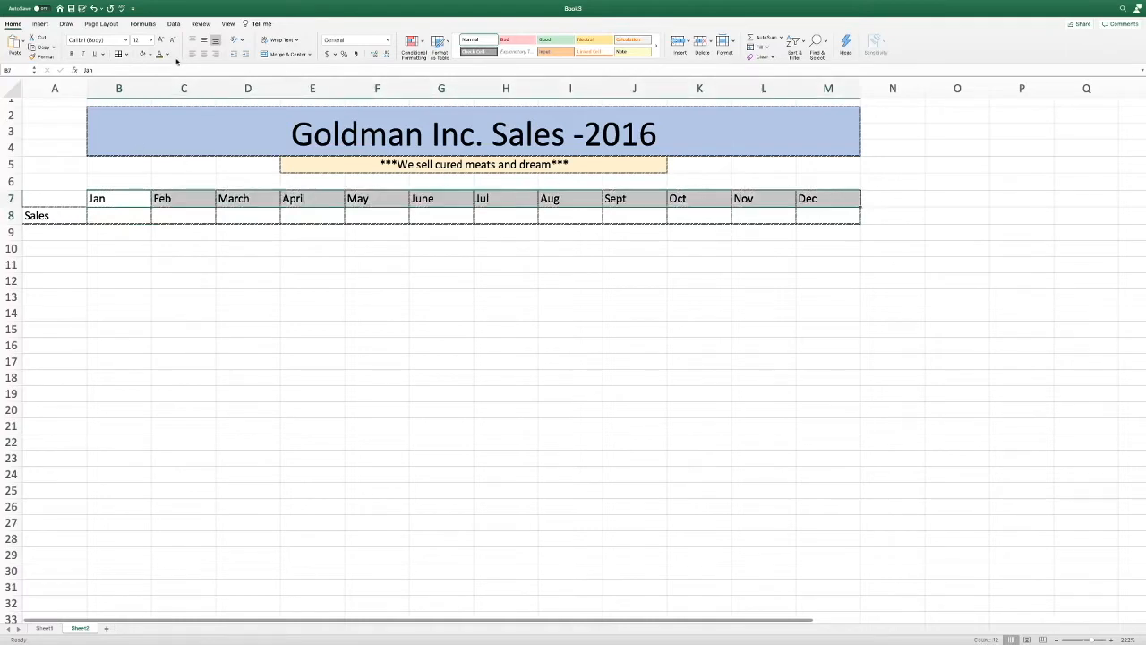
left_click(168, 54)
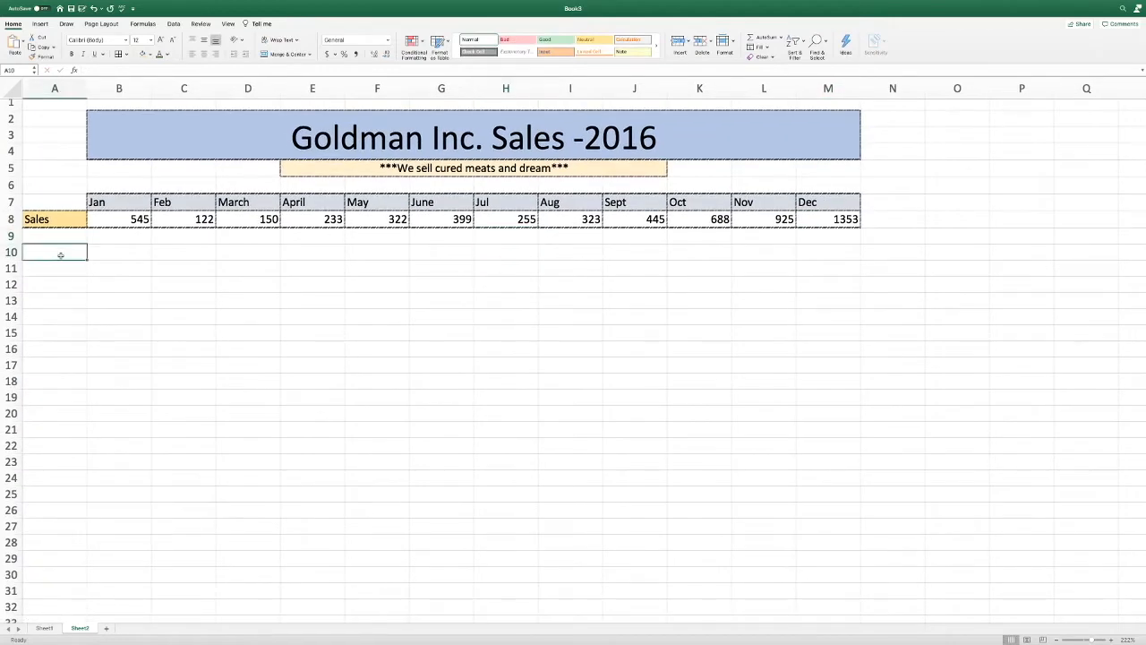
Merge A11:C11 and type labels 'Total Sales:', 'Average Sales Per Month', 'Highest Monthly Sale', 'Lowest Monthy Sales'.
left_click(55, 268)
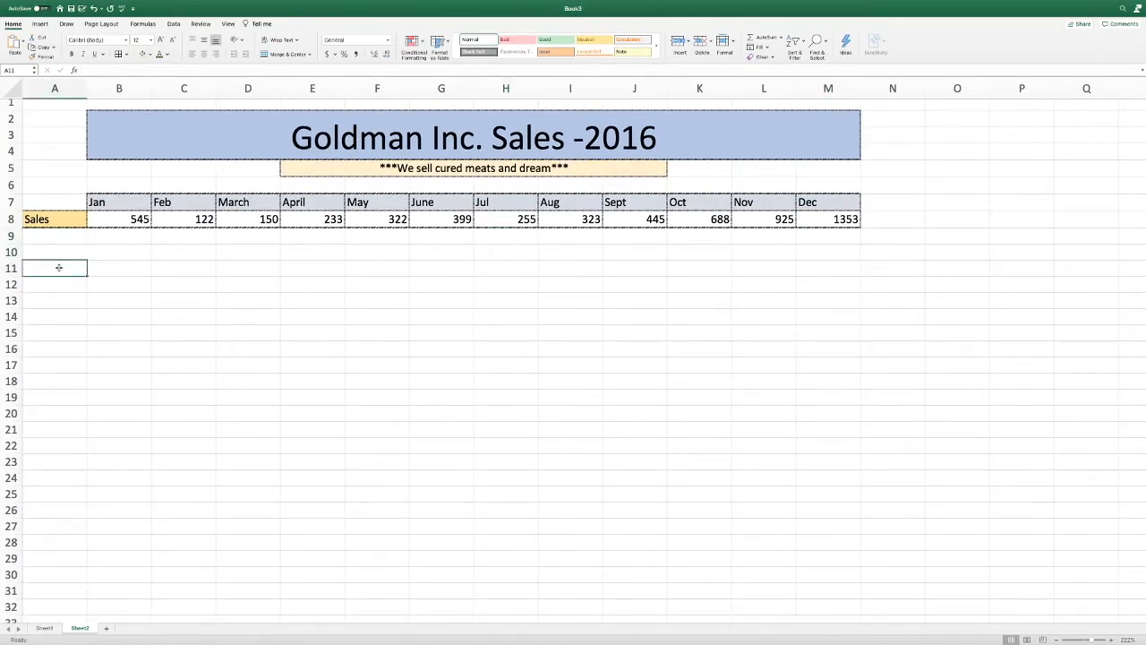
left_click(285, 54)
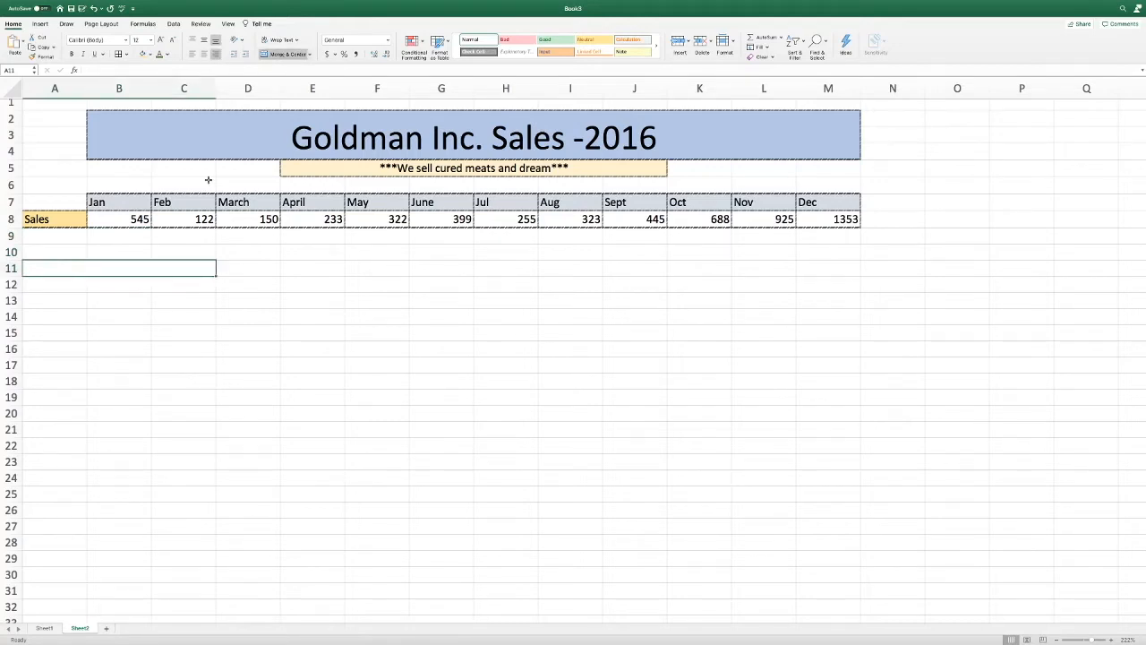
type("Total Sales:")
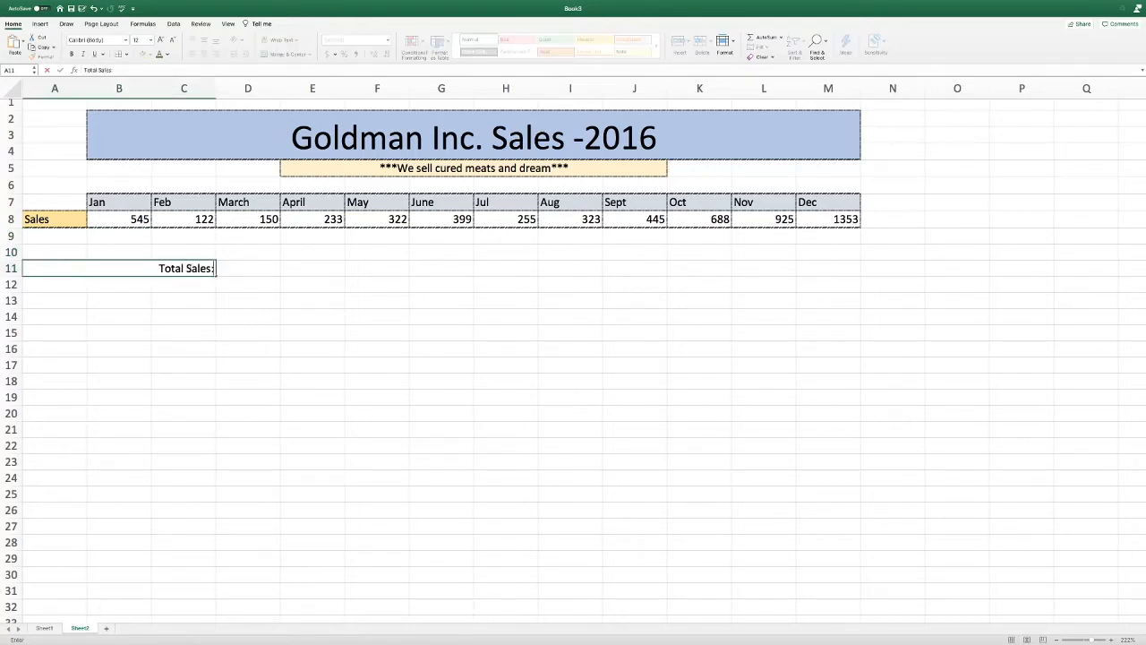
type("Average Sales Per Month:")
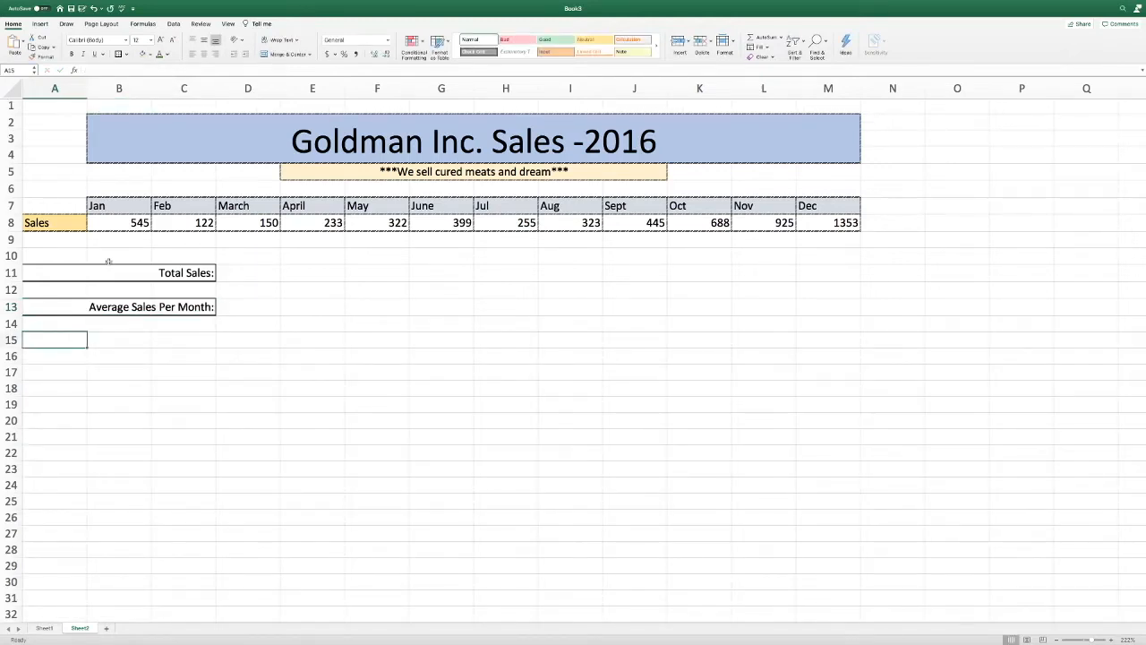
type("Highest Monthly Sale")
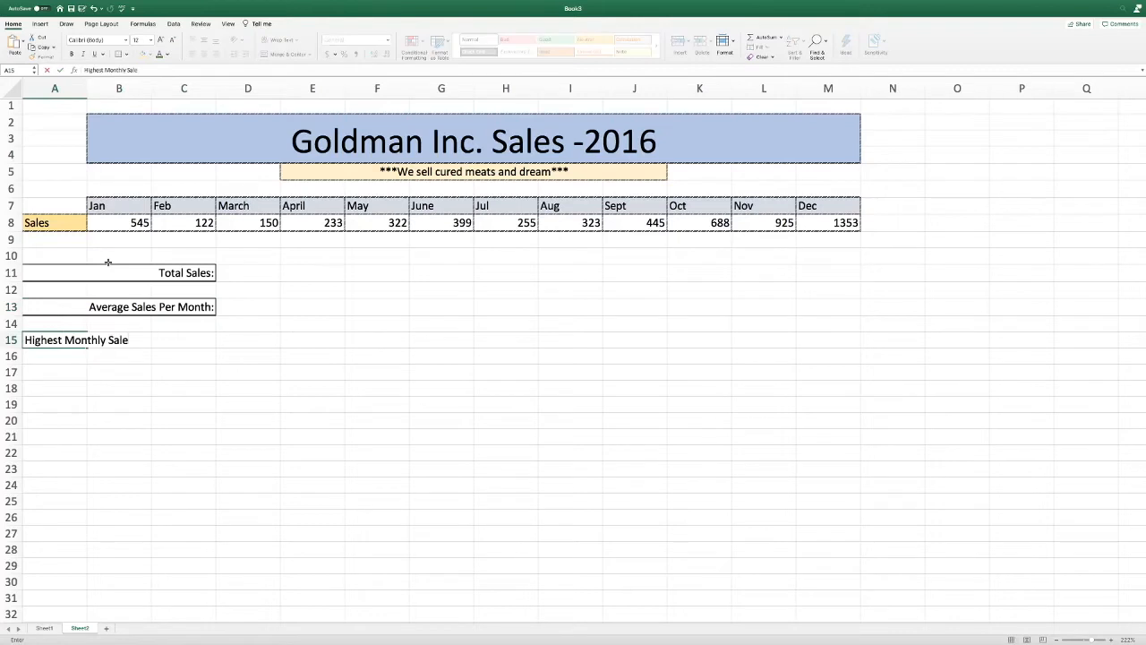
type("Lowest Monthy Sales:")
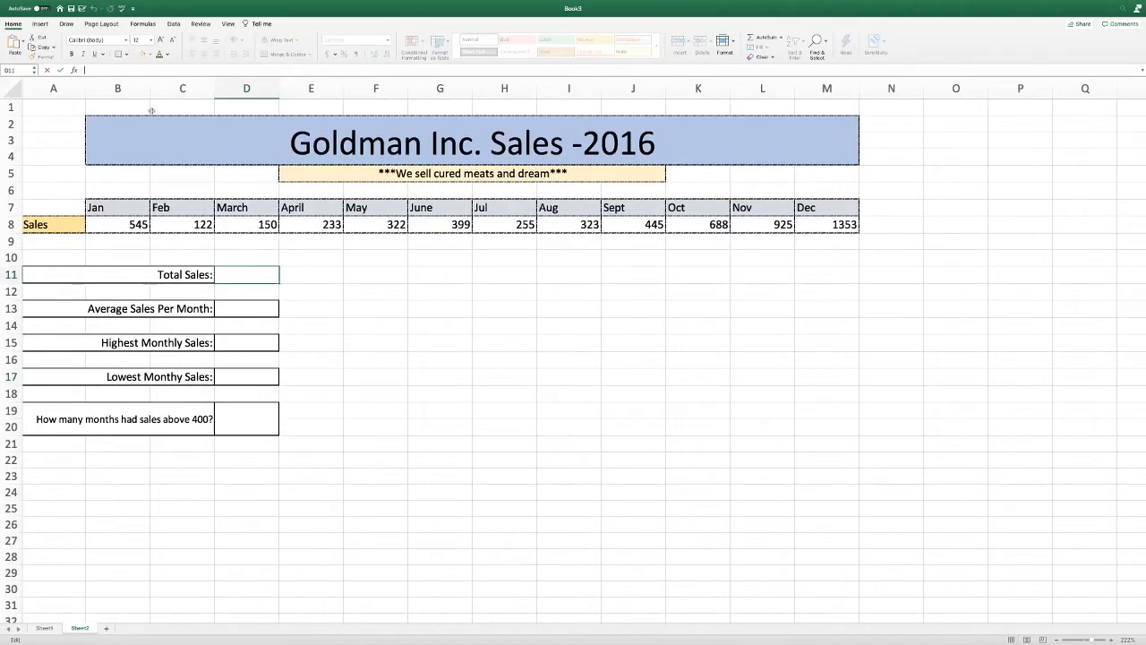
mouse_move(356, 314)
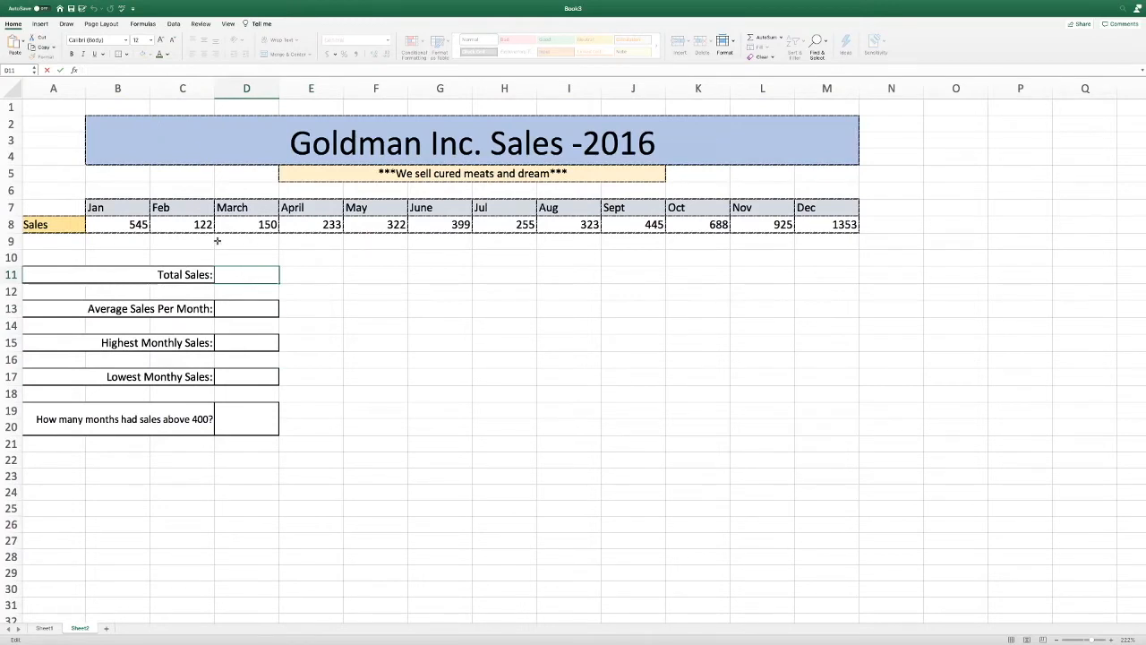
Enter =SUM(B8:M8) in D11 and accept Excel's formula correction, giving 5760.
type("=")
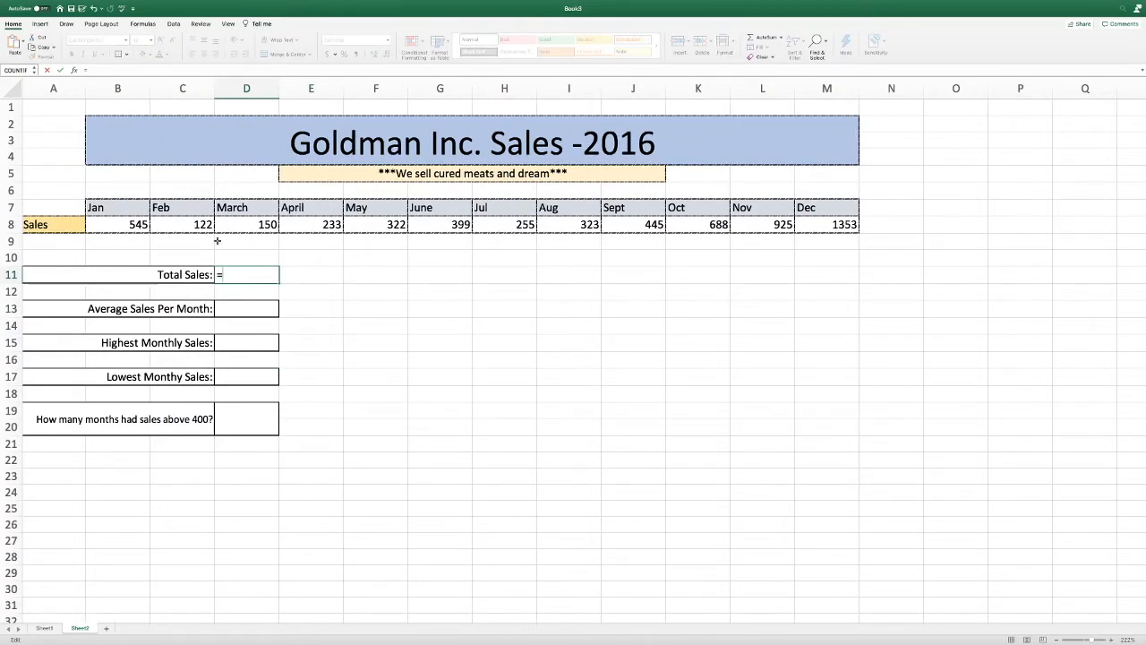
type("(")
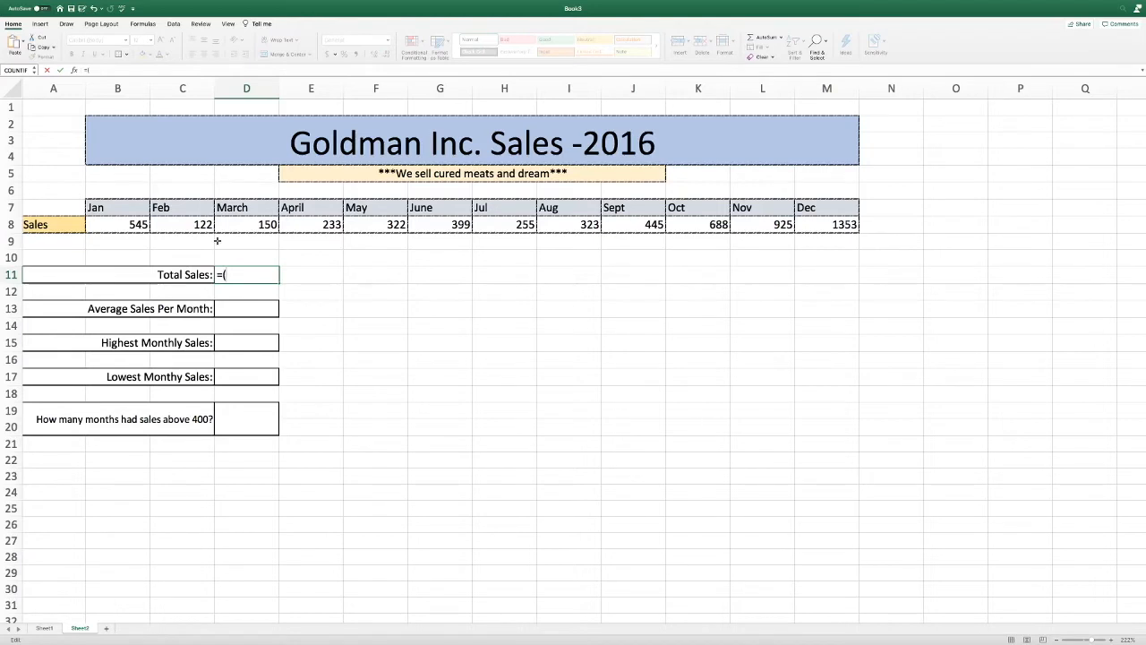
type("Su")
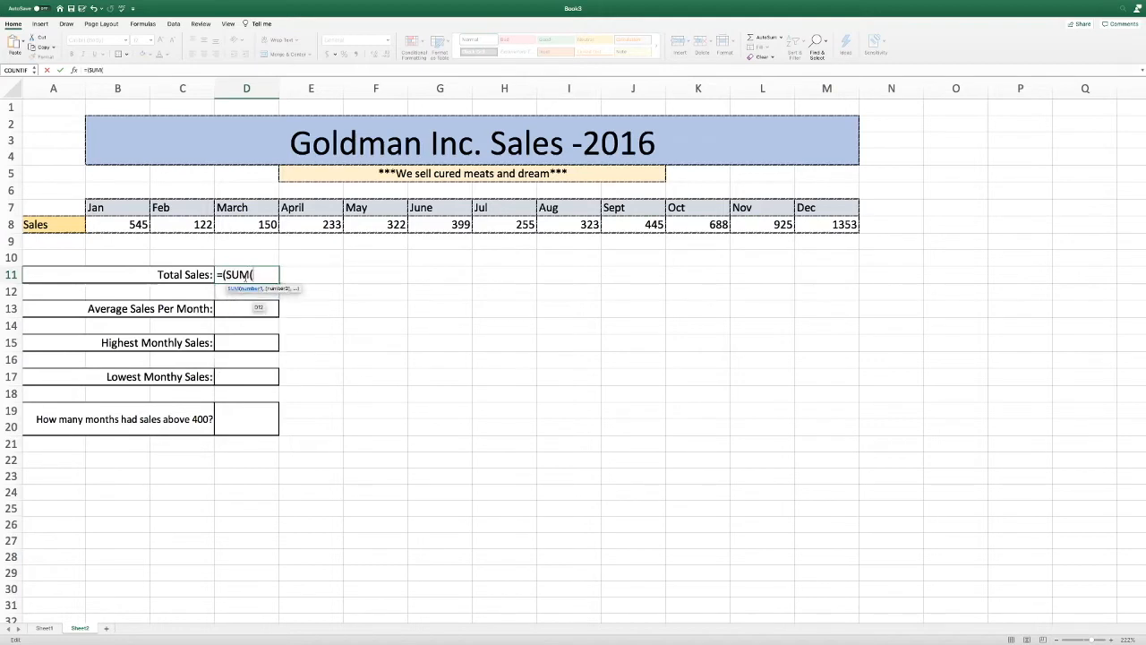
left_click(117, 224)
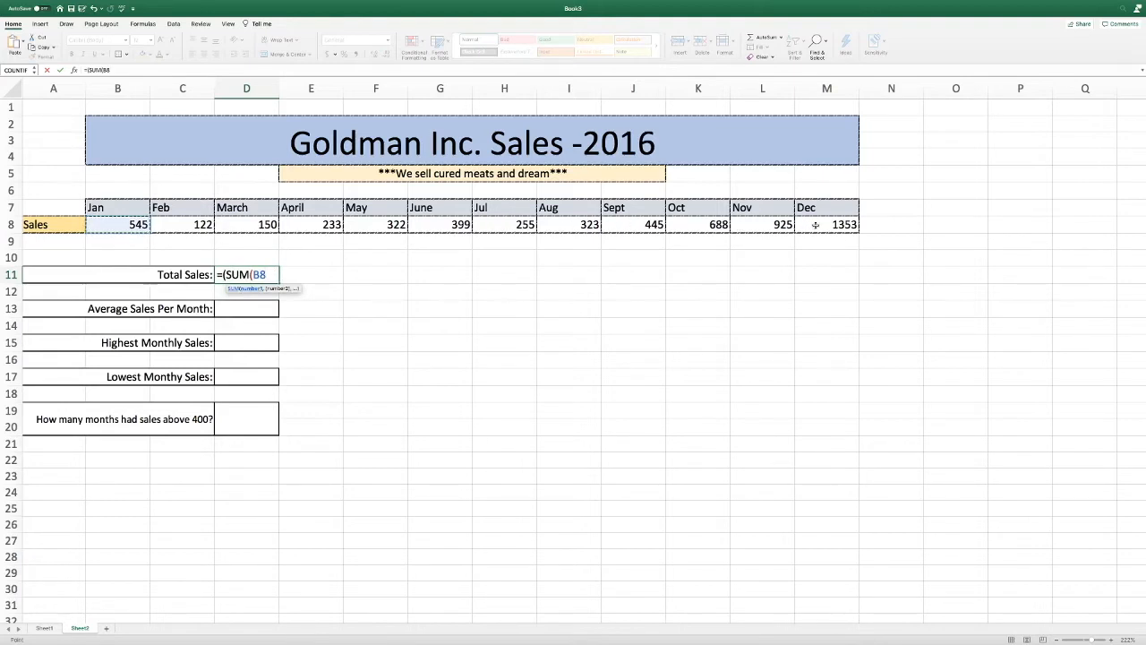
left_click_drag(139, 224, 815, 224)
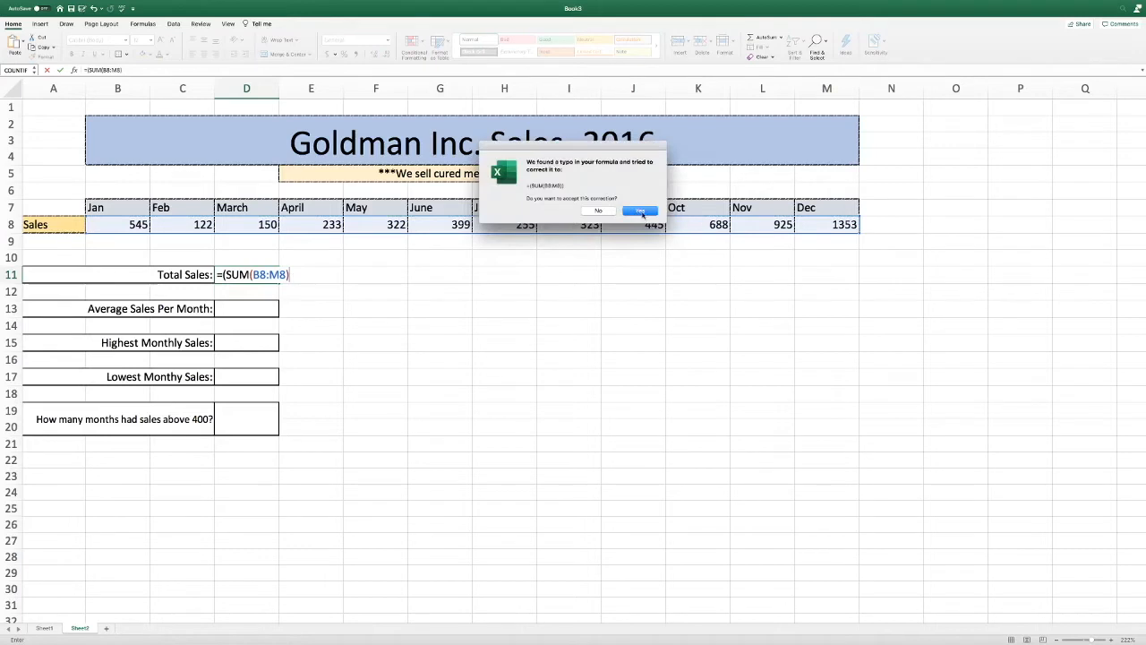
left_click(640, 211)
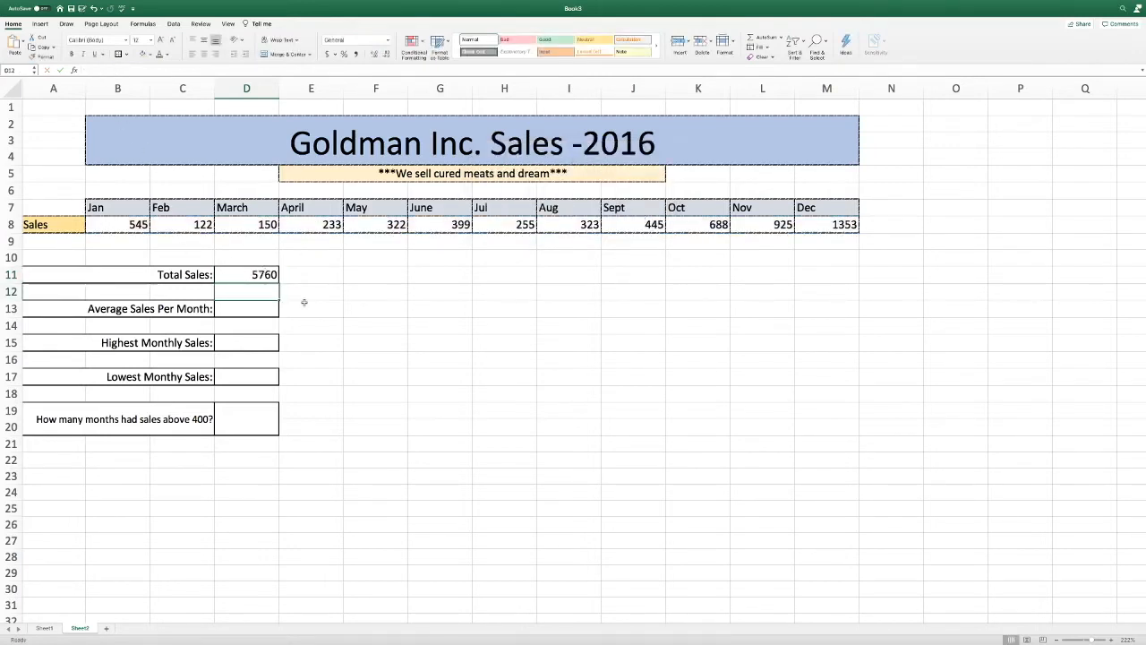
mouse_move(307, 277)
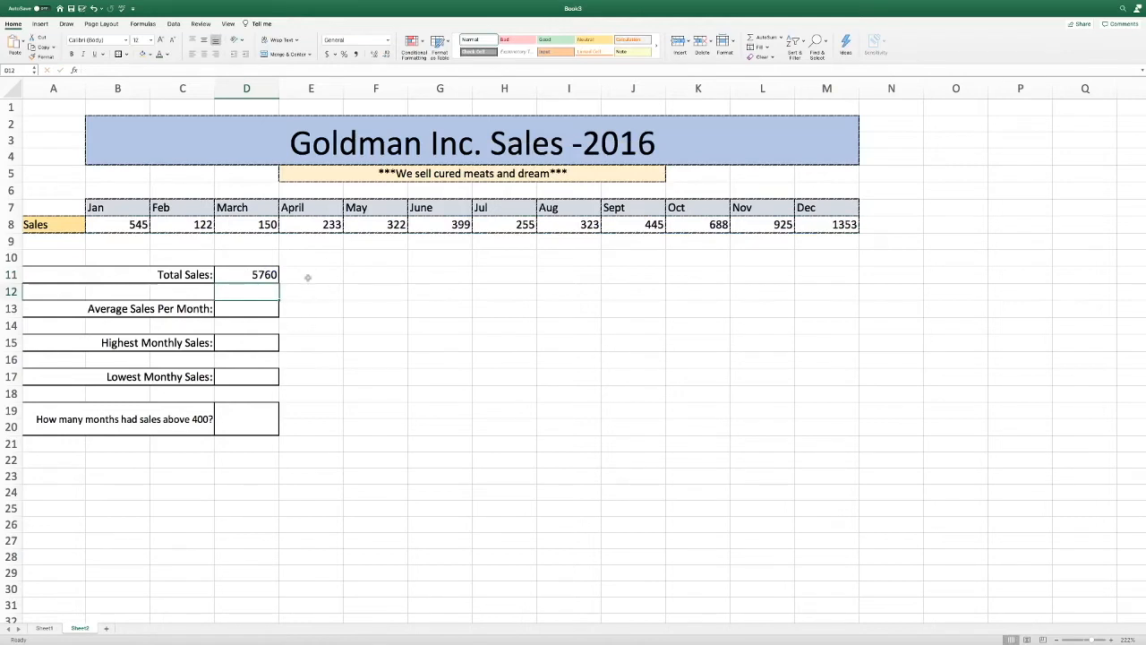
Enter =AVERAGE(B8:M8) in D13 to get 480.
left_click(247, 308)
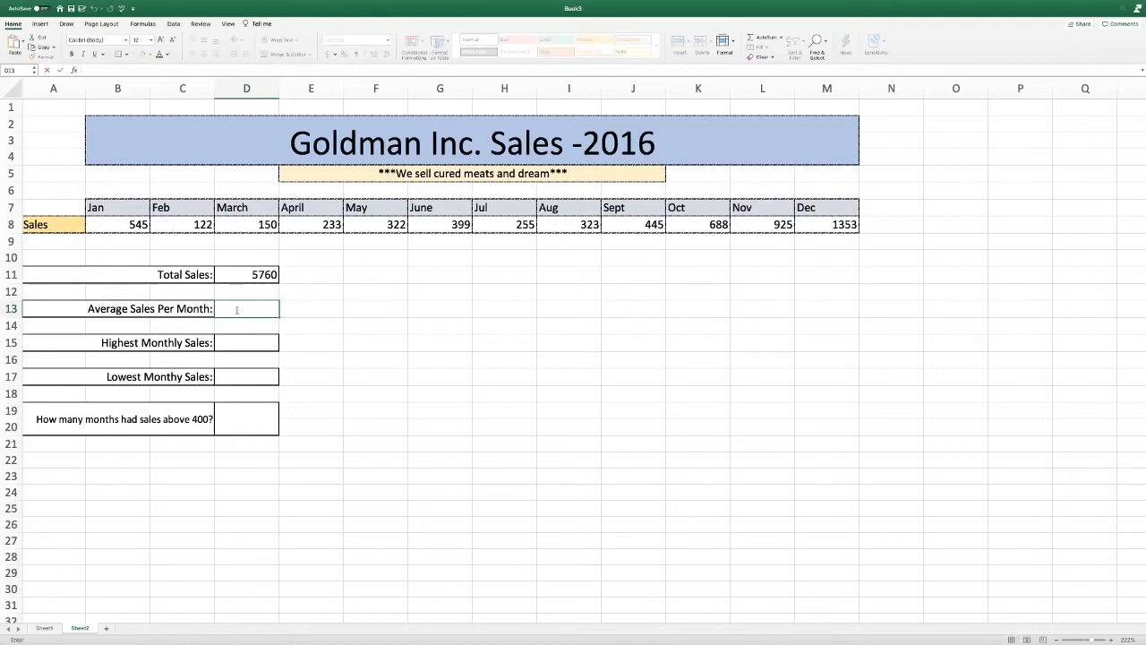
type("=")
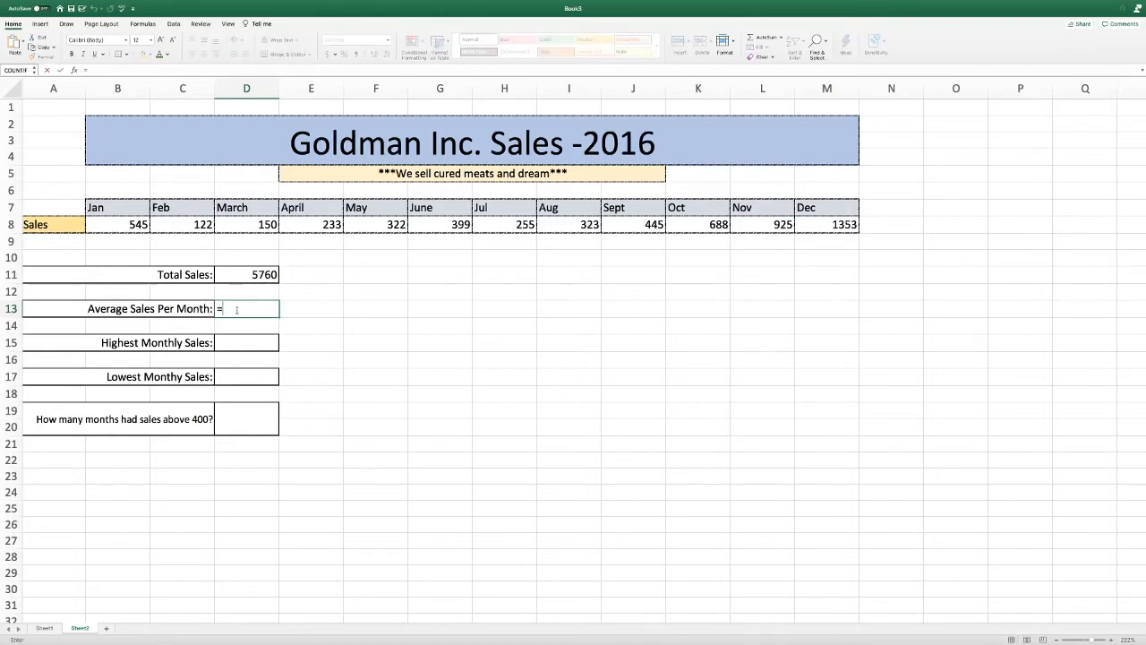
type("AVERAGE(")
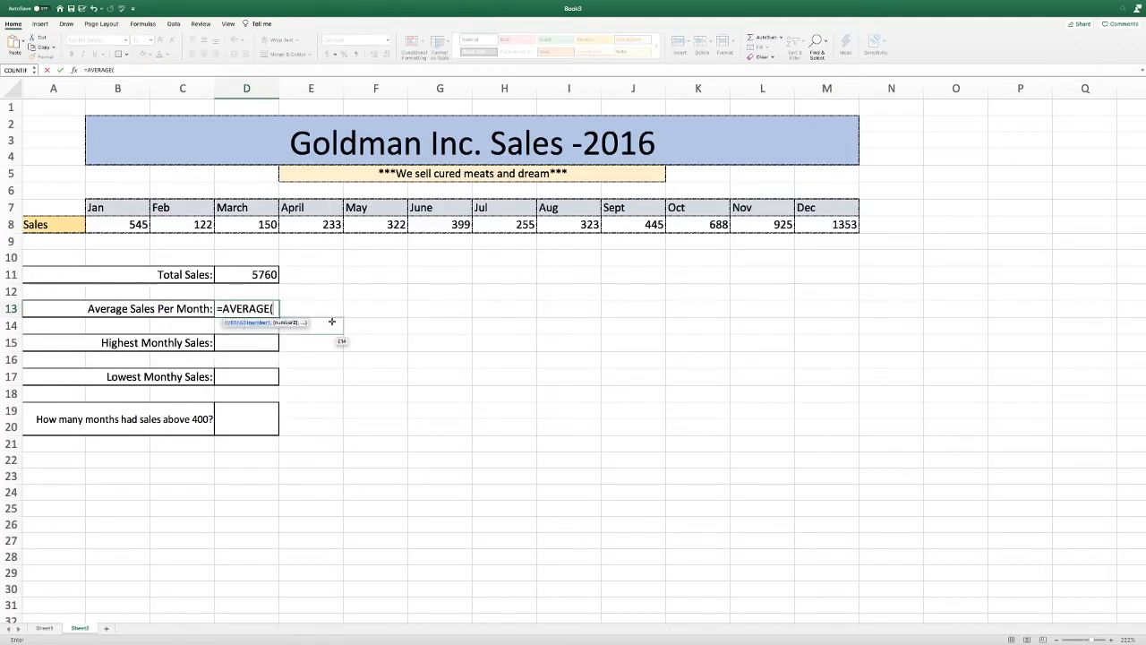
left_click(117, 224)
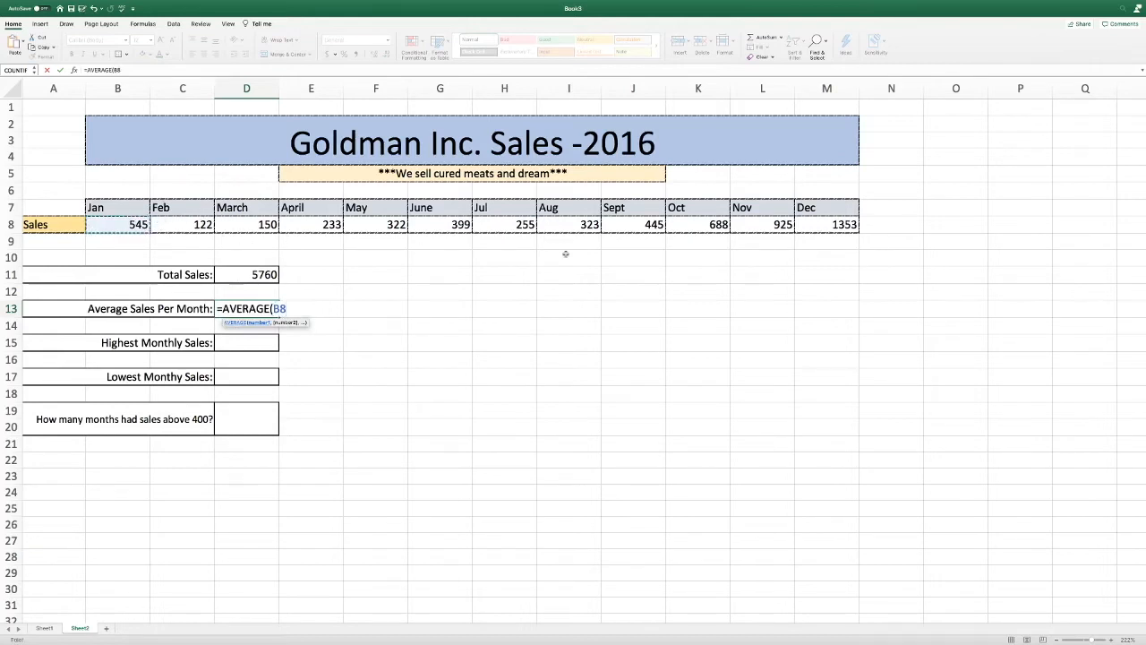
left_click_drag(117, 224, 827, 224)
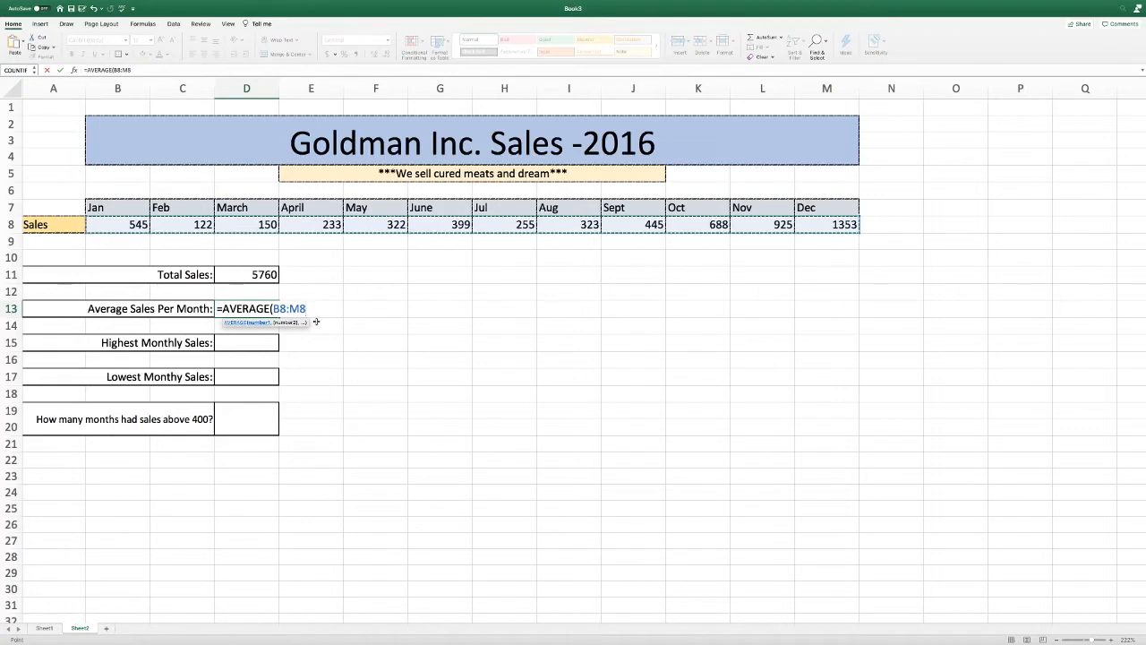
type(")")
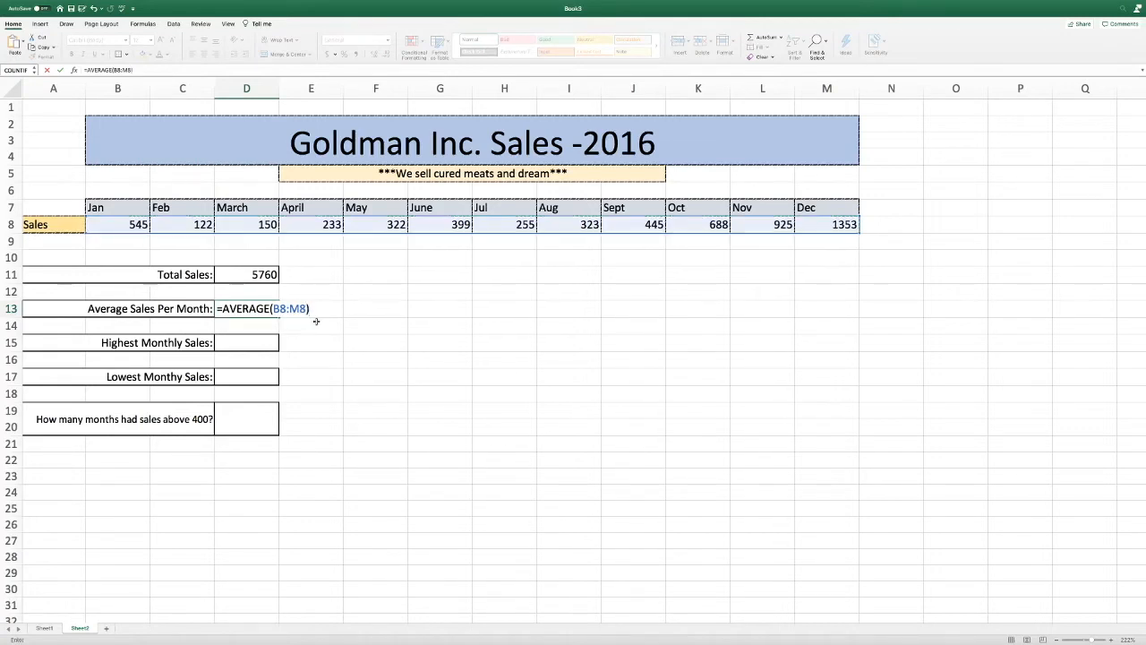
mouse_move(308, 296)
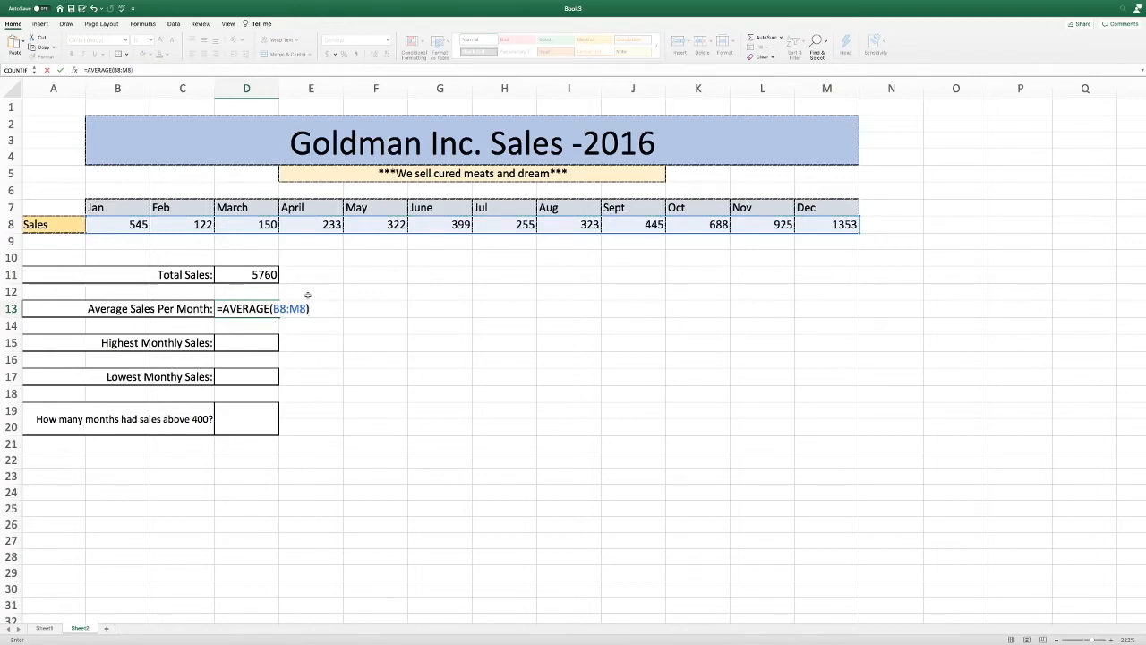
key("enter")
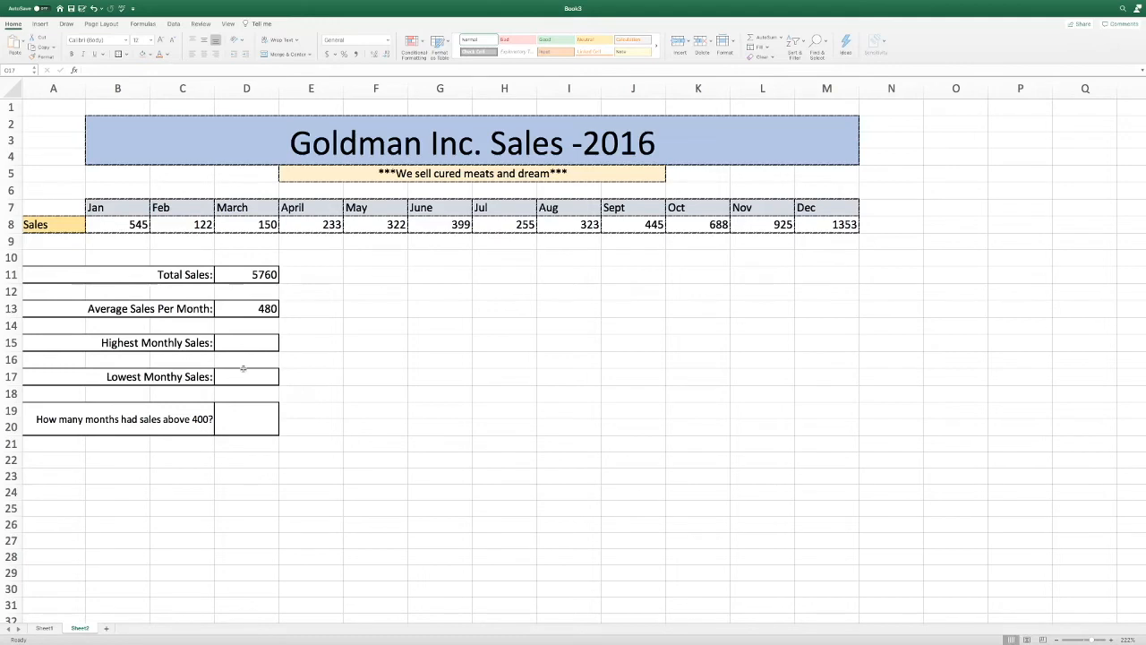
Enter =MAX(B8:M8) in D15 to get 1353.
left_click(246, 342)
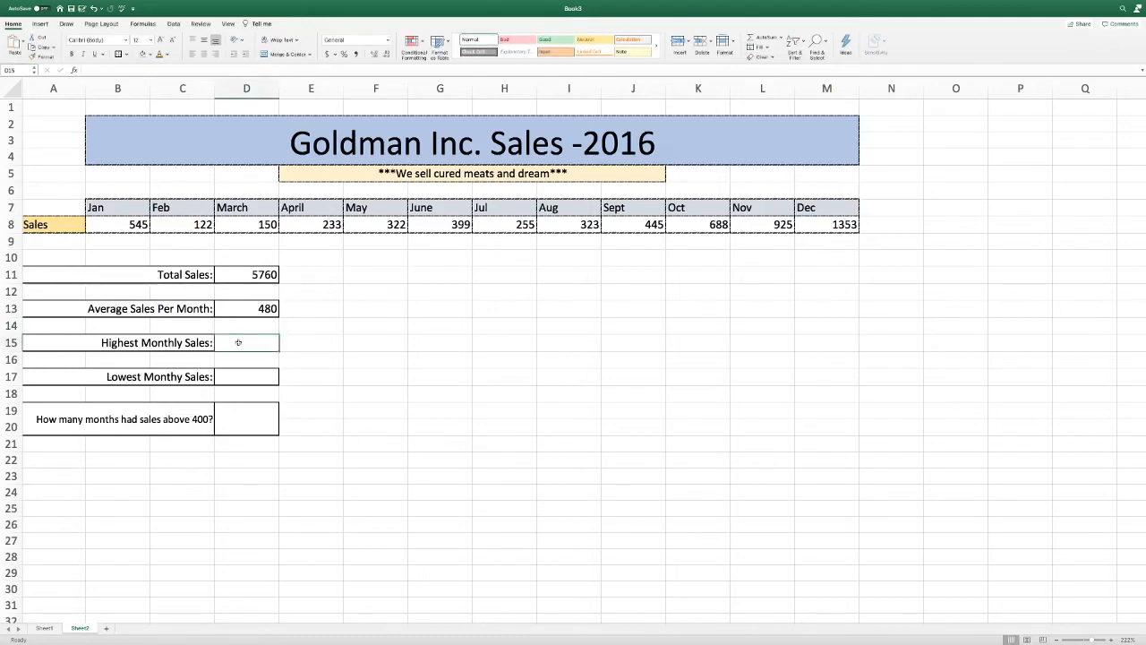
type("=")
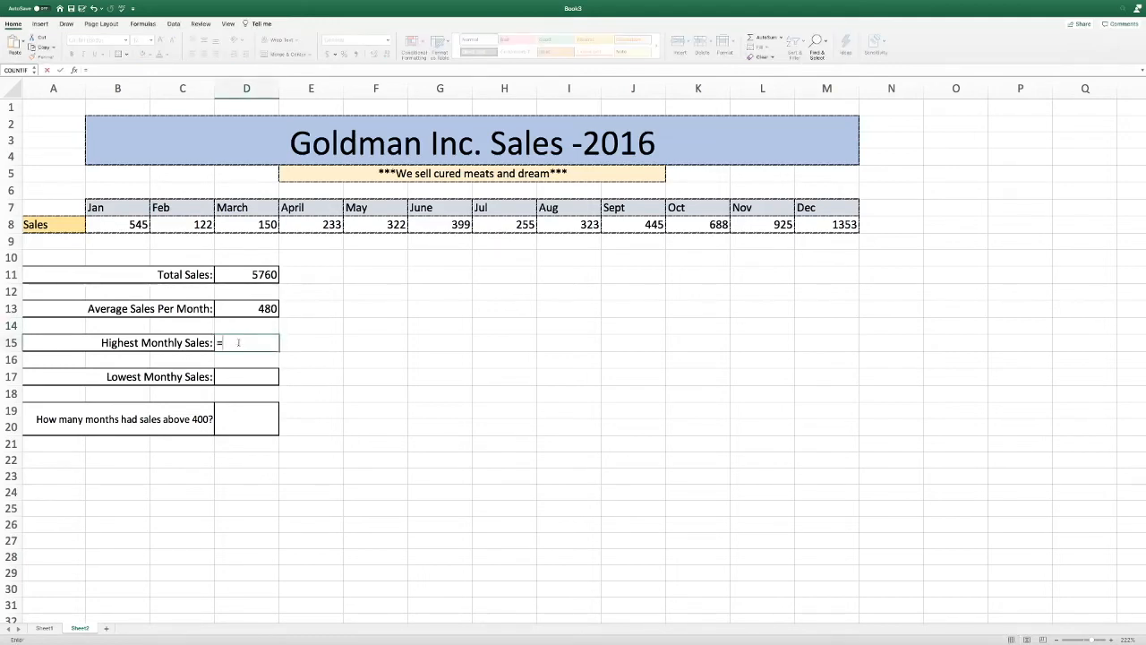
type("MAX(")
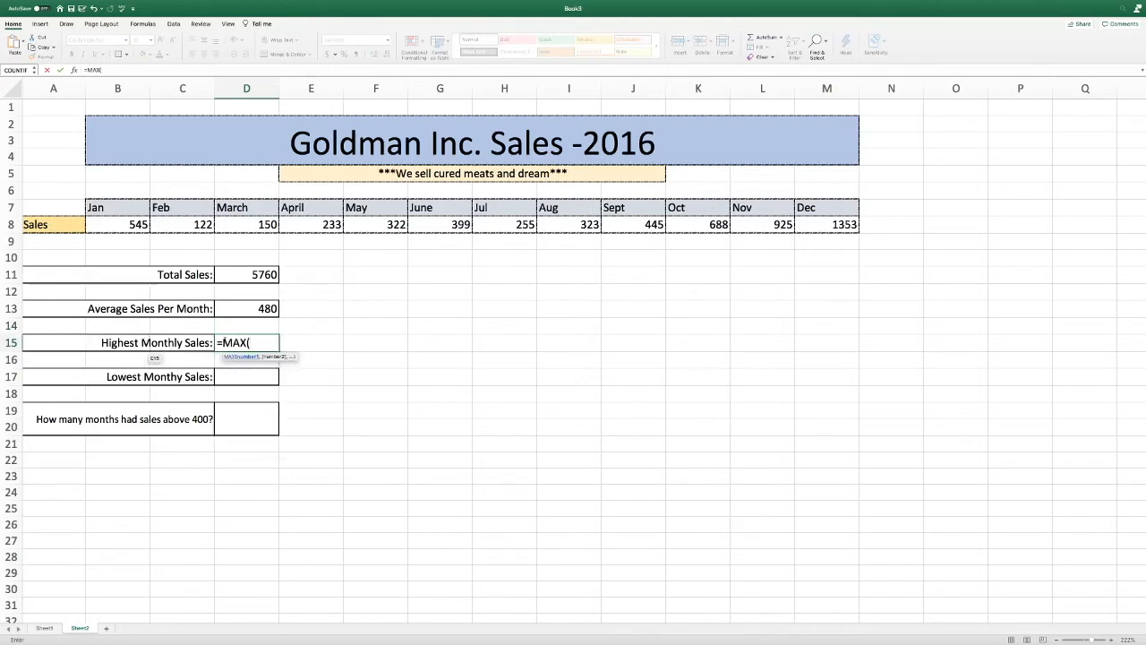
left_click(117, 224)
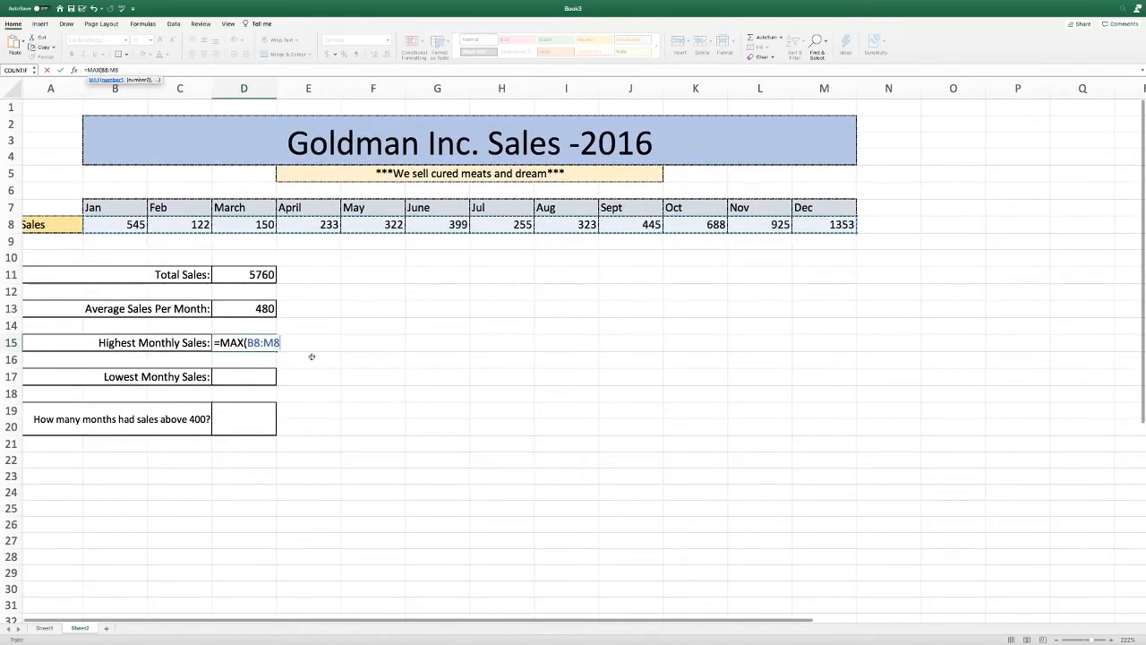
type(")")
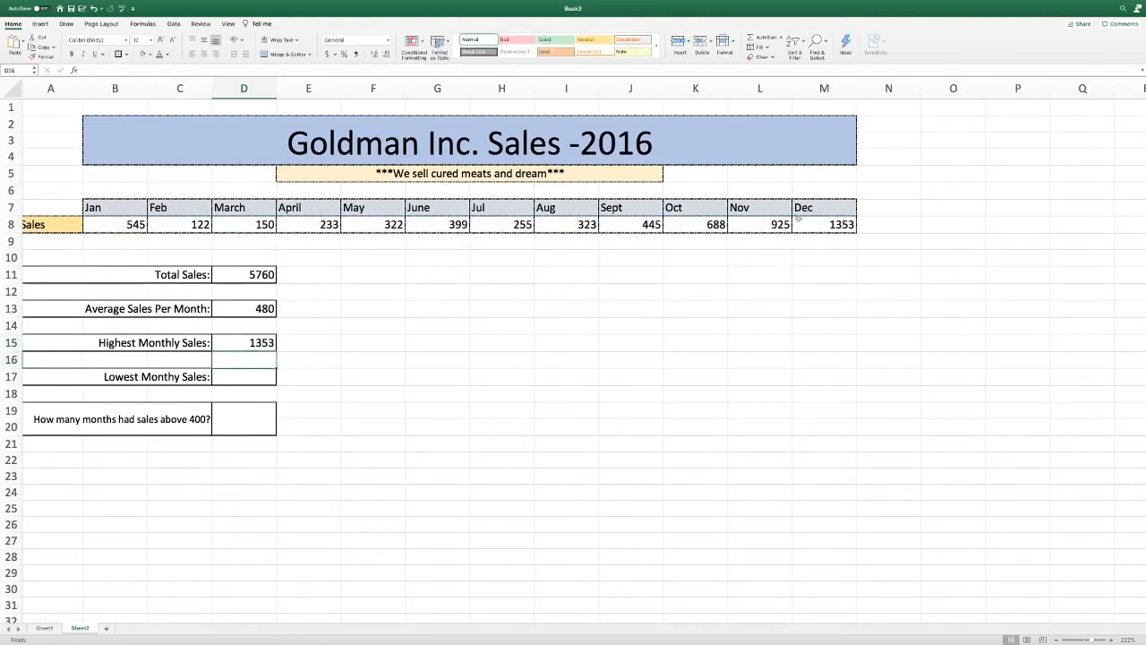
left_click(244, 376)
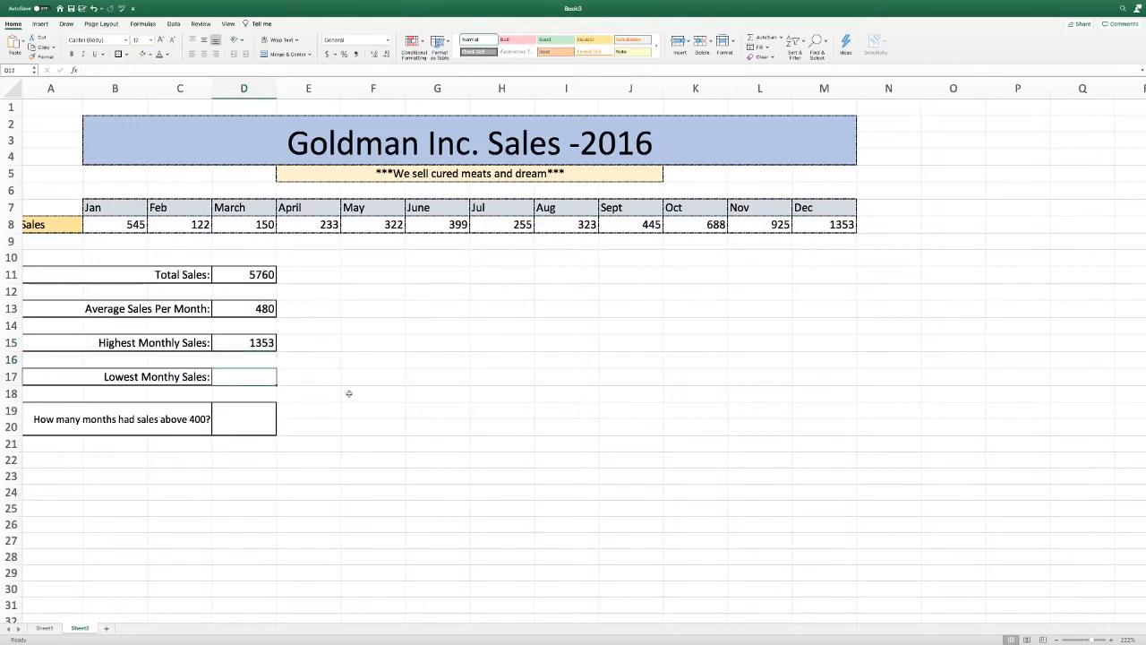
Type =MIN( in D17 and reference the January–December sales B8:M8.
type("=")
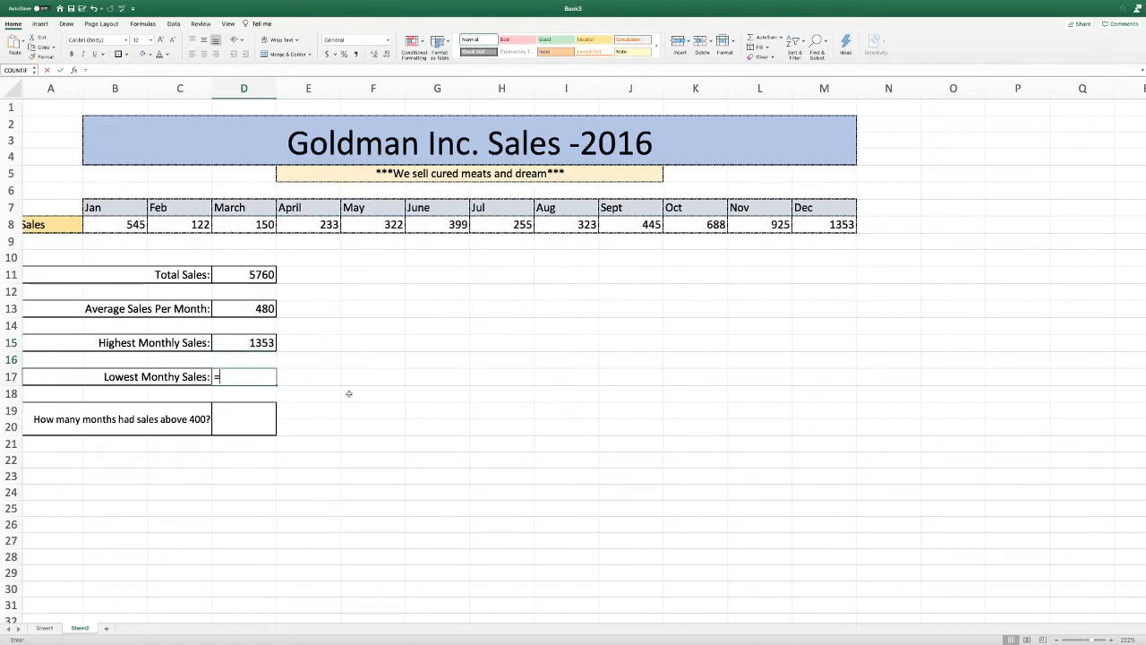
type("MI")
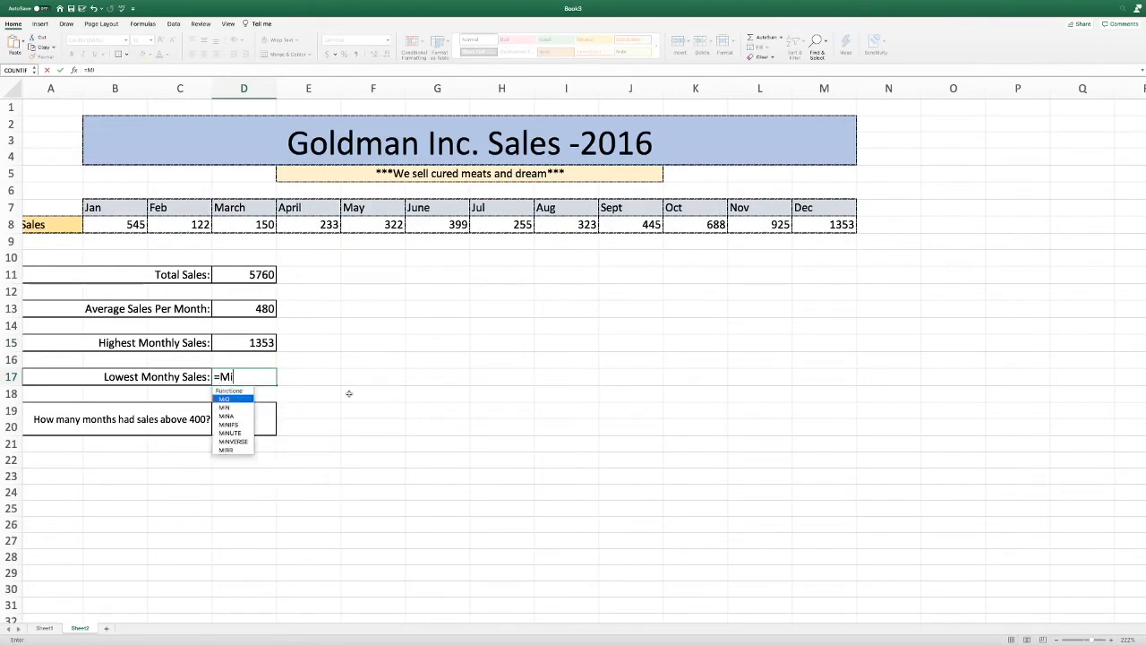
type("n(")
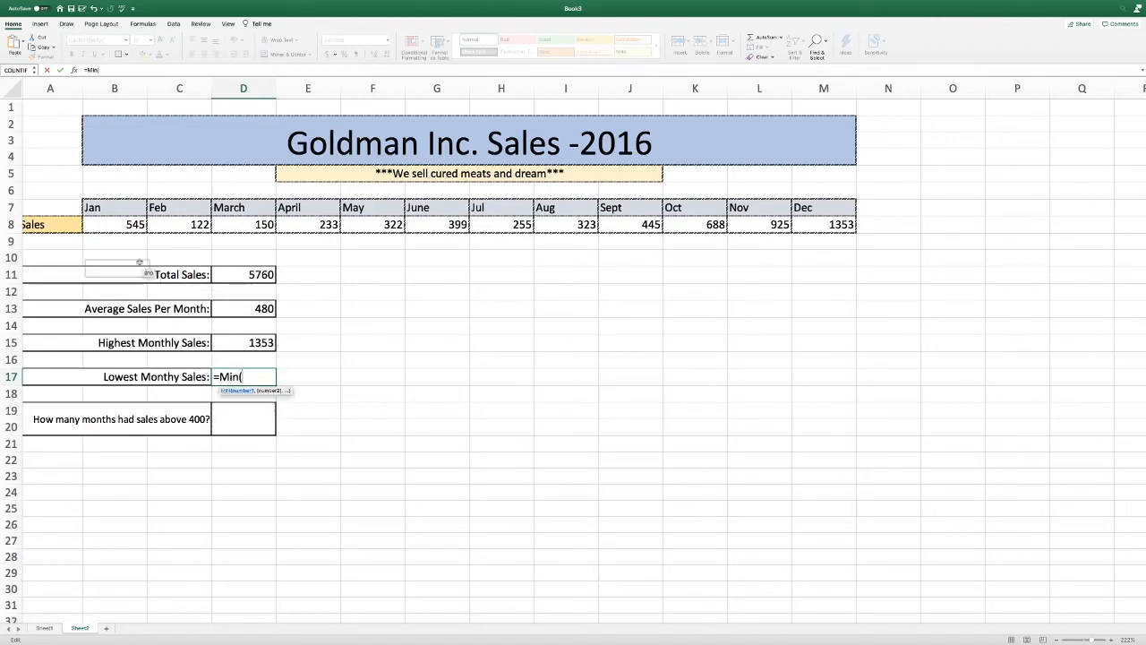
left_click(115, 224)
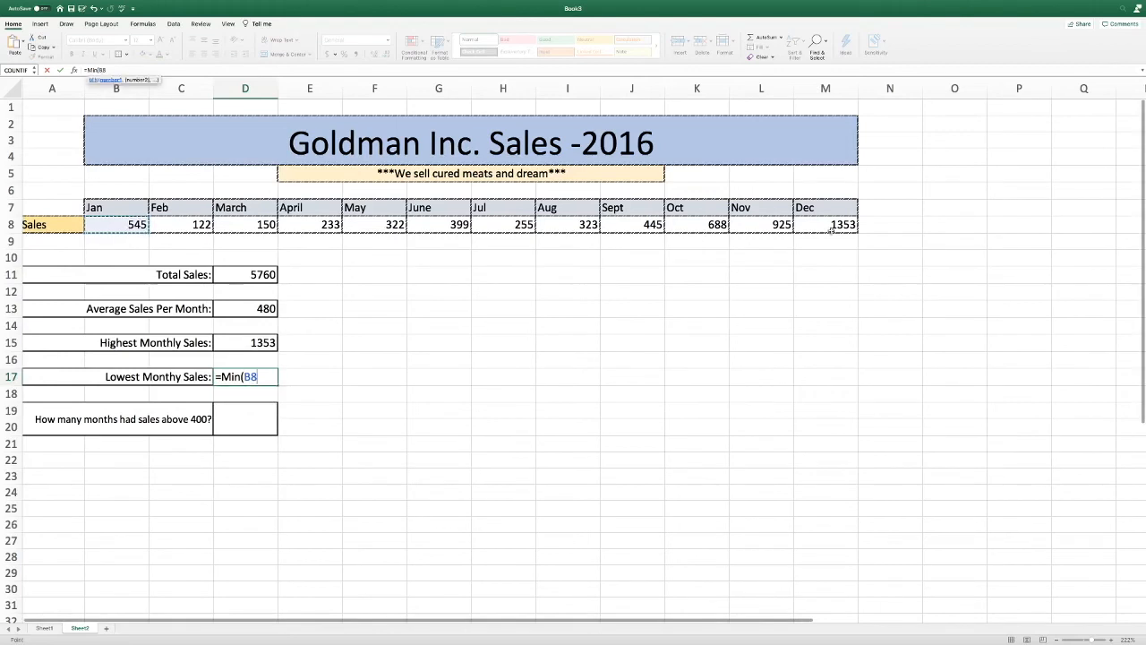
left_click_drag(116, 224, 826, 224)
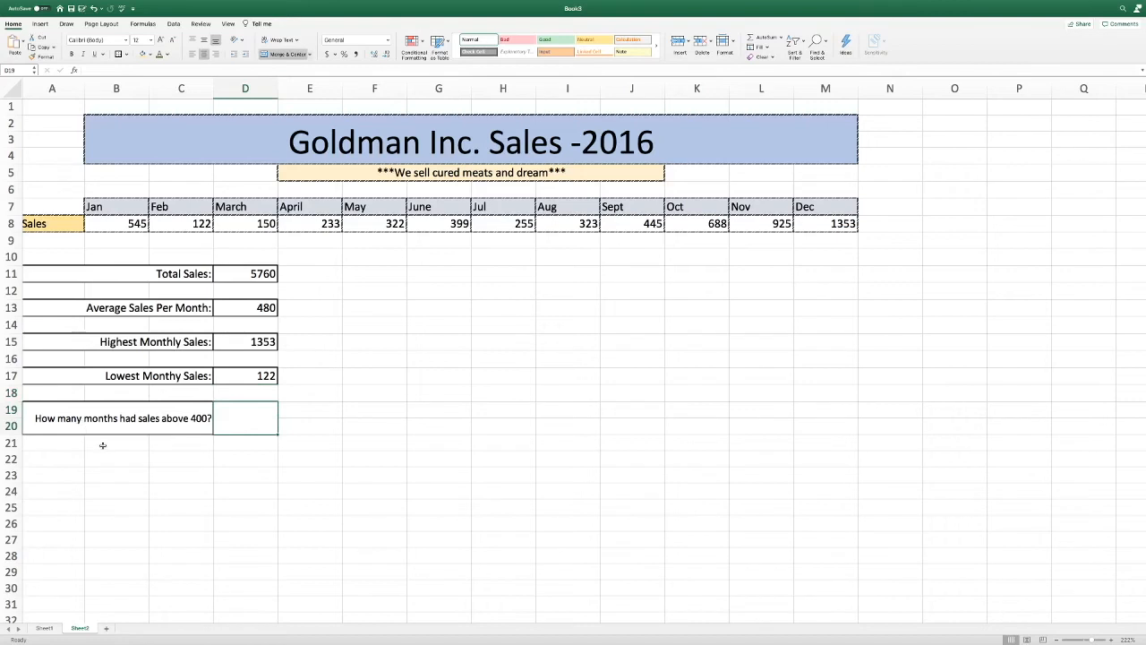
mouse_move(145, 439)
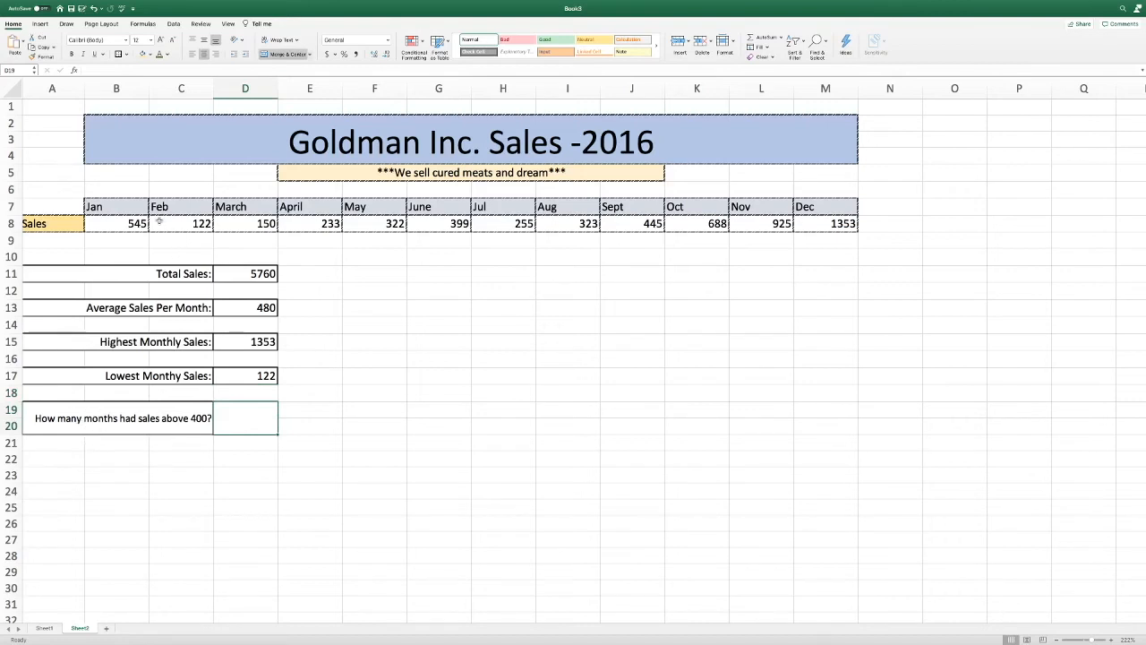
mouse_move(304, 225)
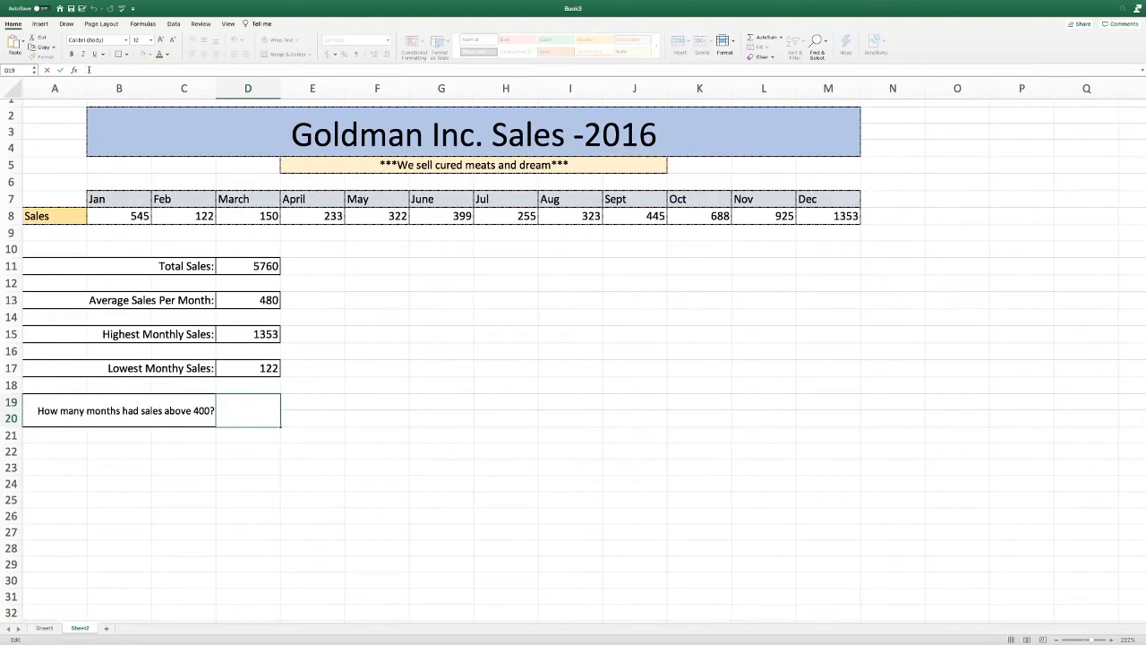
Type =COUNTIF(B8:M8>400) in D19 and commit, triggering a too-few-arguments alert.
type("=")
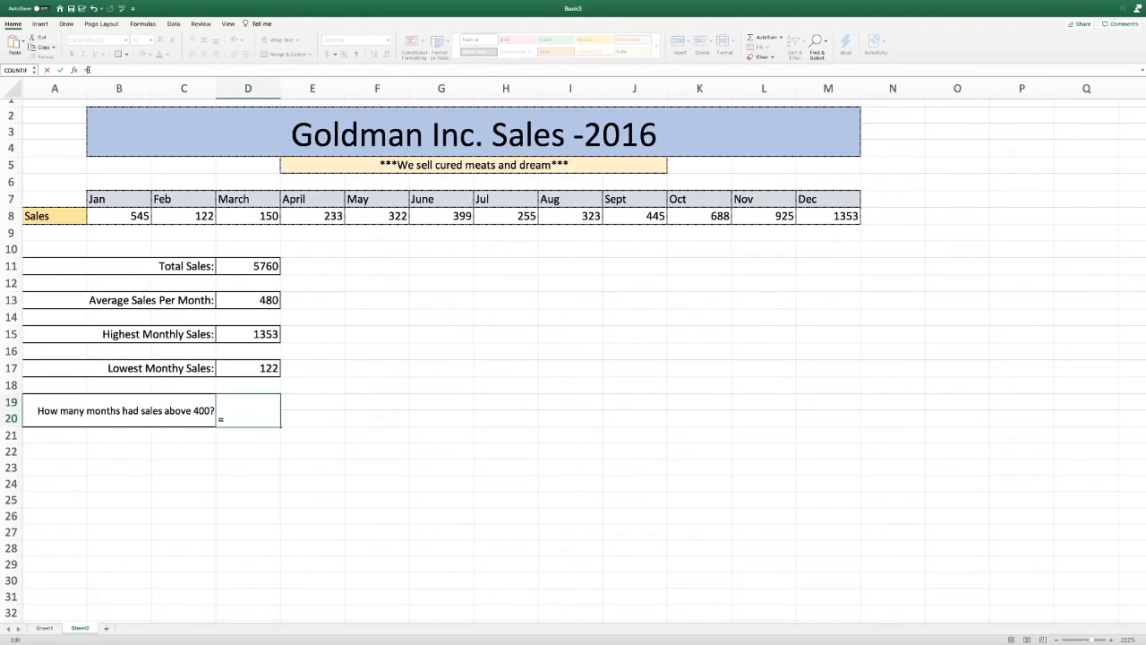
type("COUNTIF(B8")
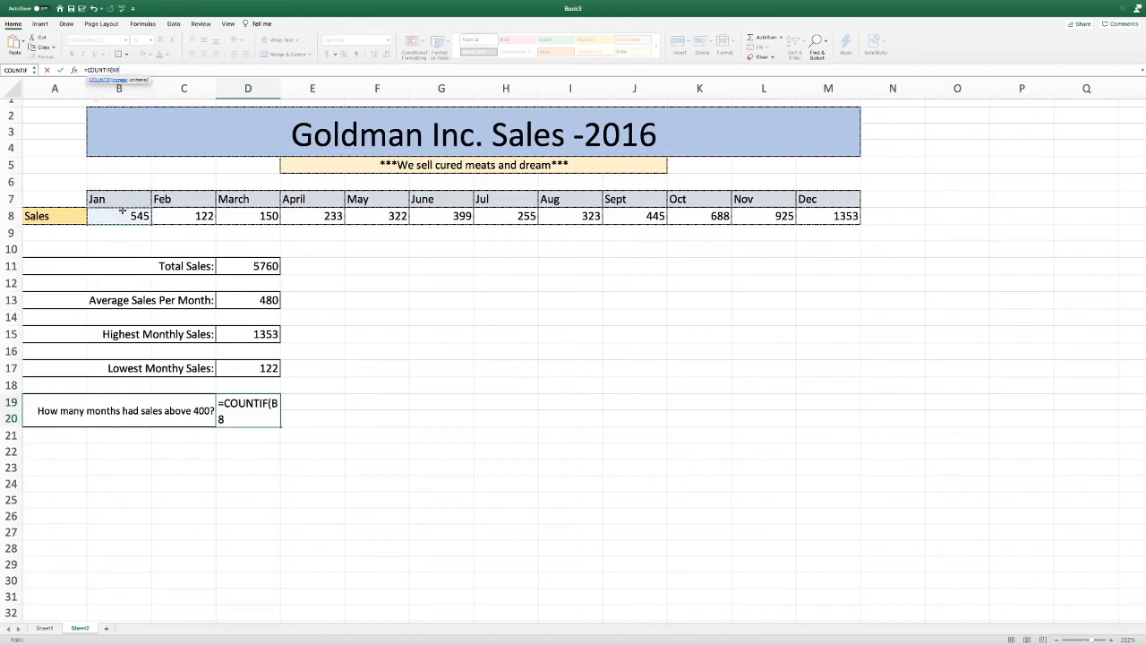
left_click_drag(119, 215, 817, 215)
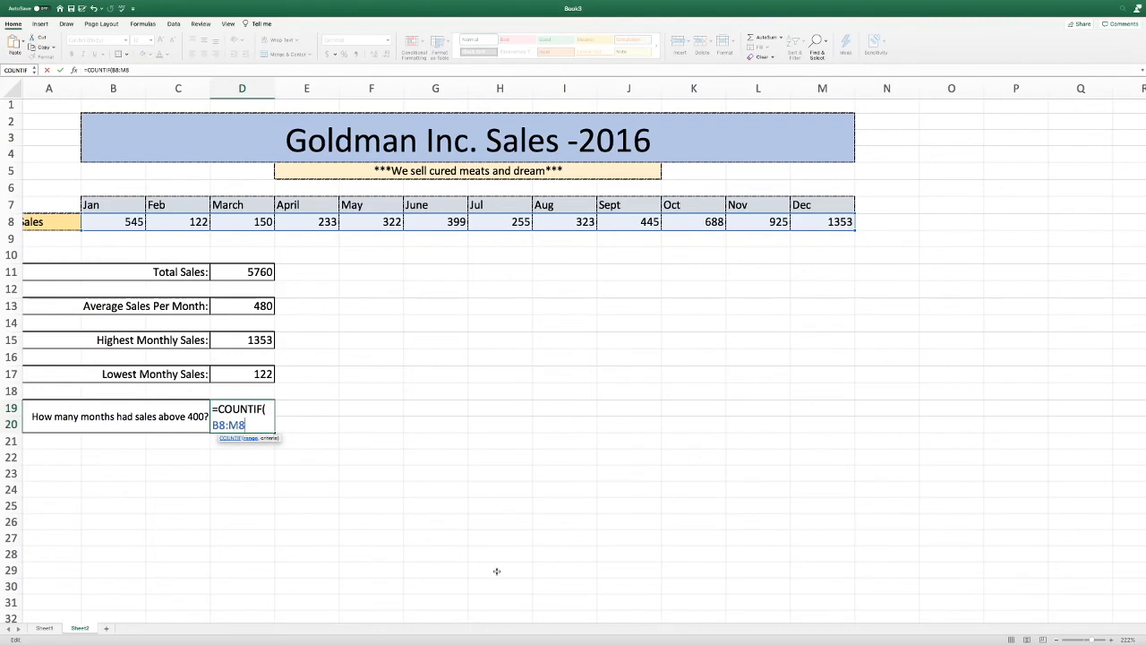
type(">")
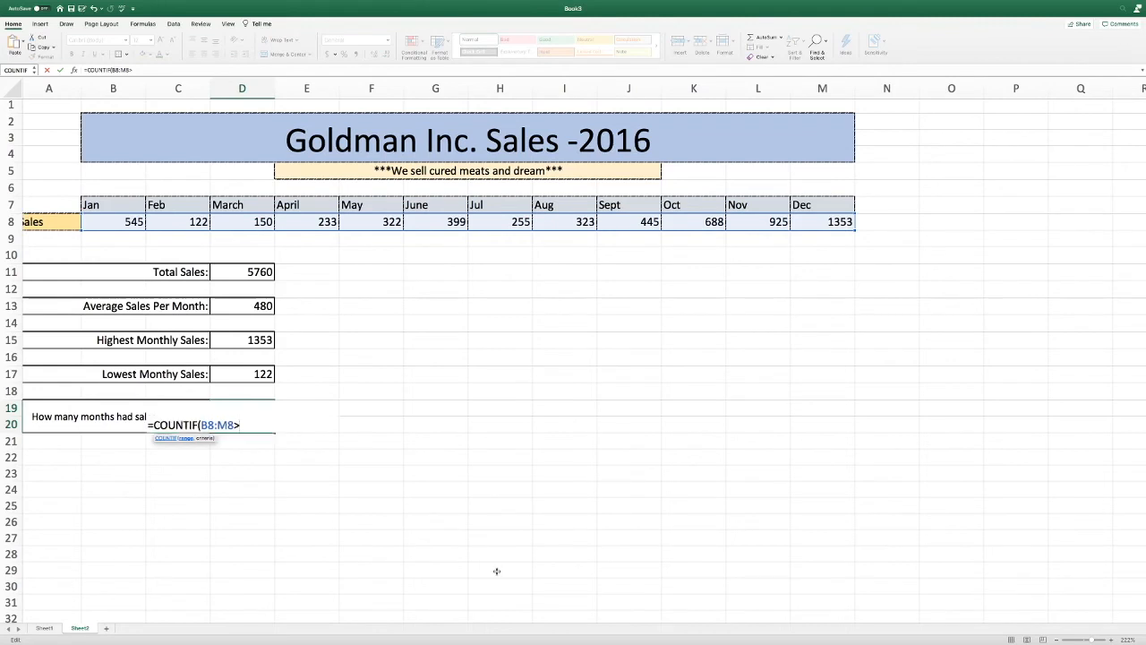
type("400")
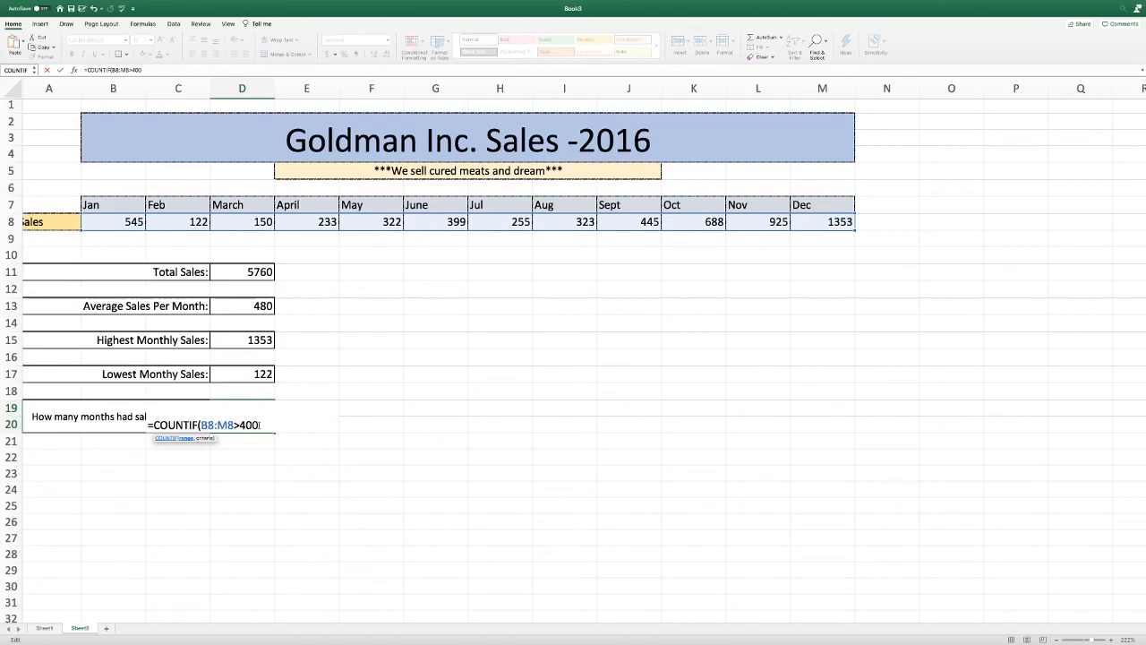
type(")")
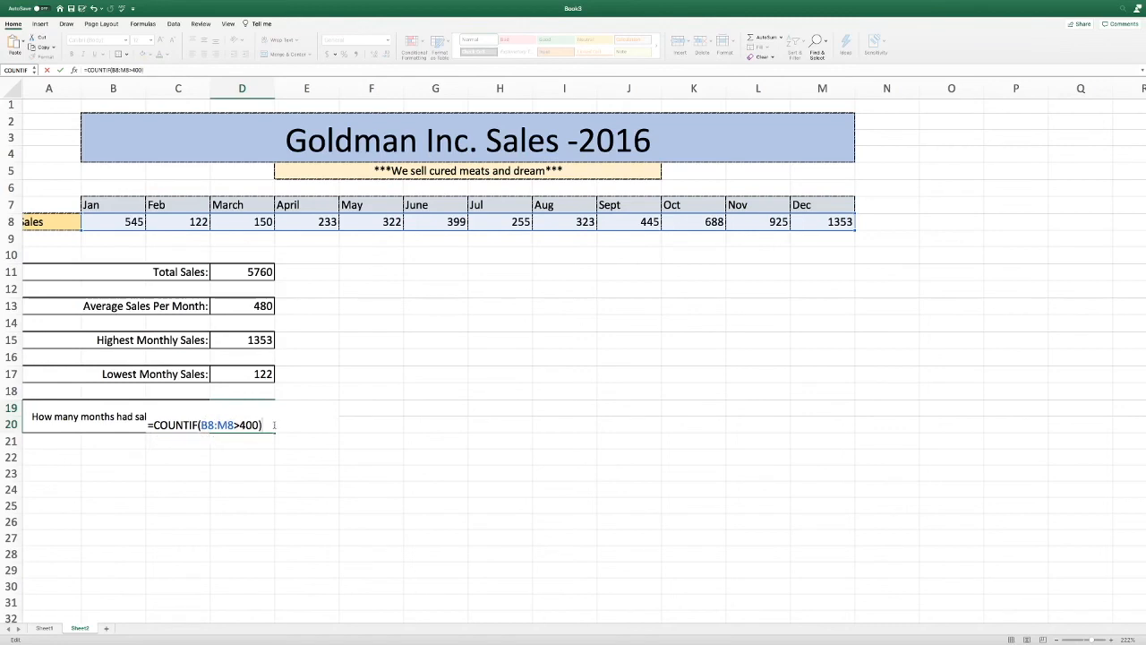
key("enter")
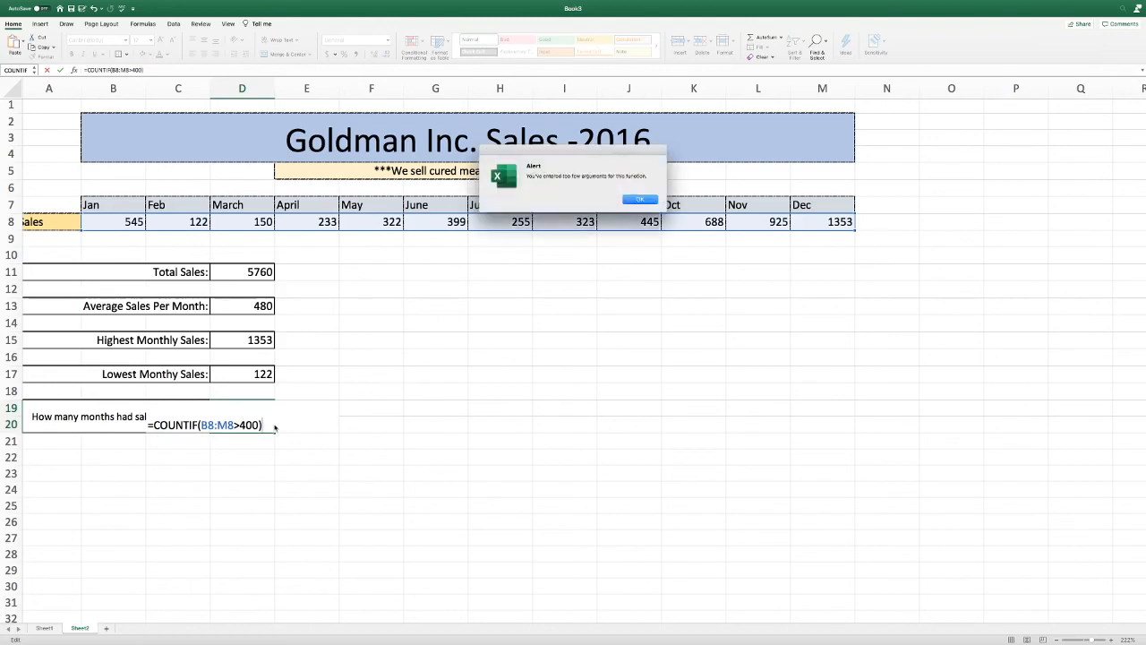
mouse_move(624, 314)
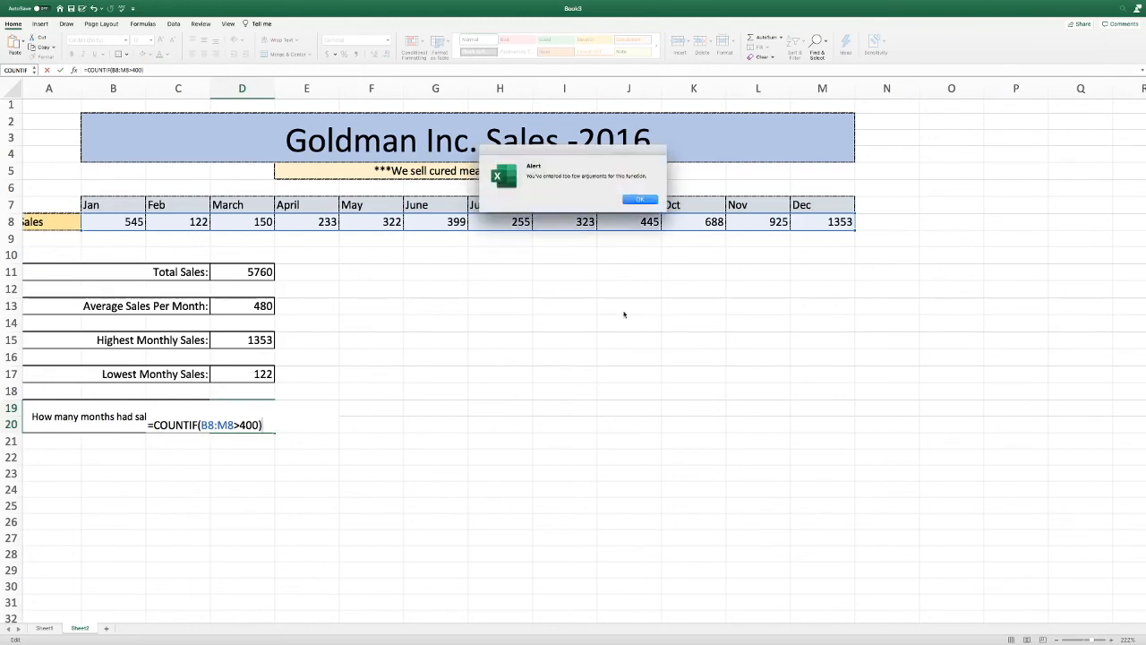
Dismiss the alert and correct the formula to =COUNTIF(B8:M8,">400"), showing 5.
left_click(639, 198)
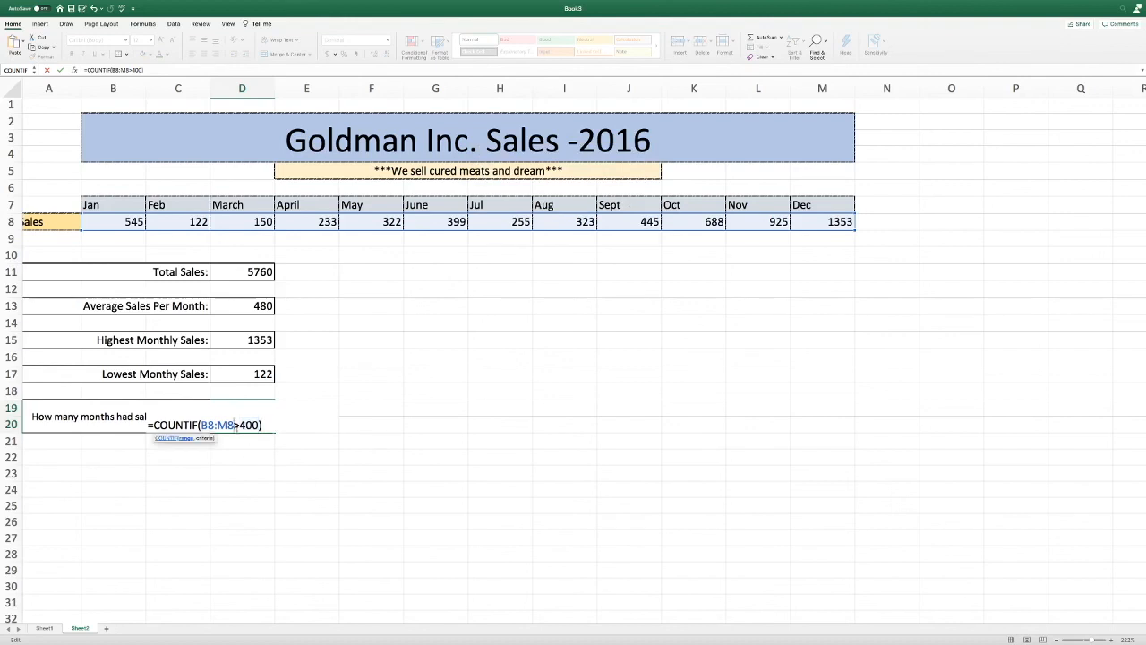
type(",")
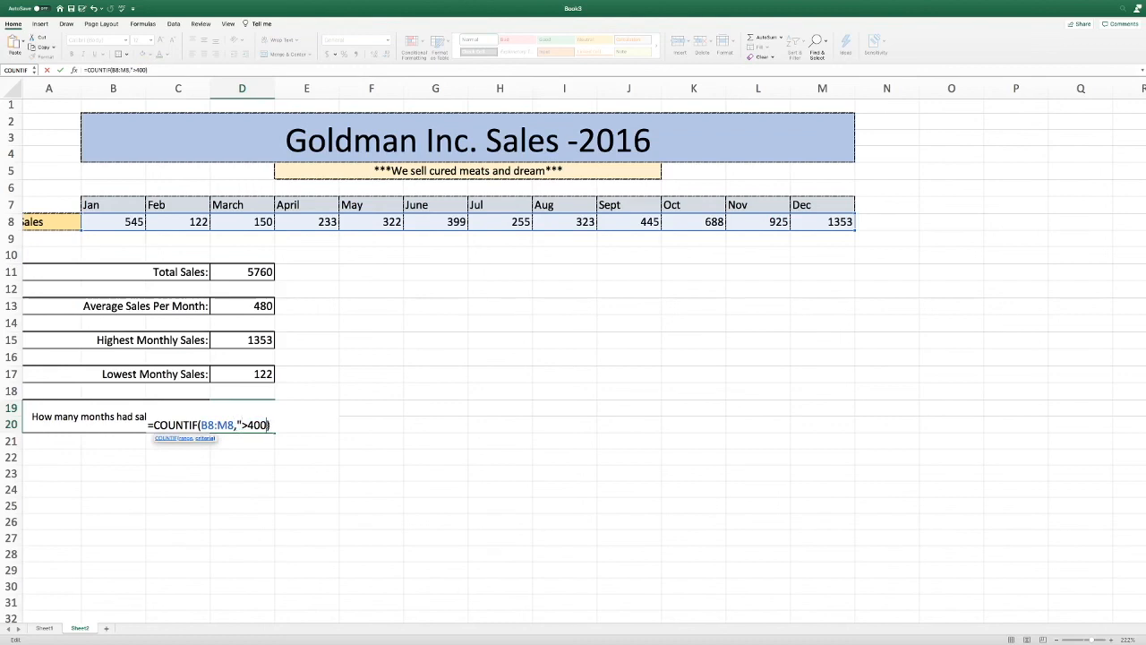
type("\"")
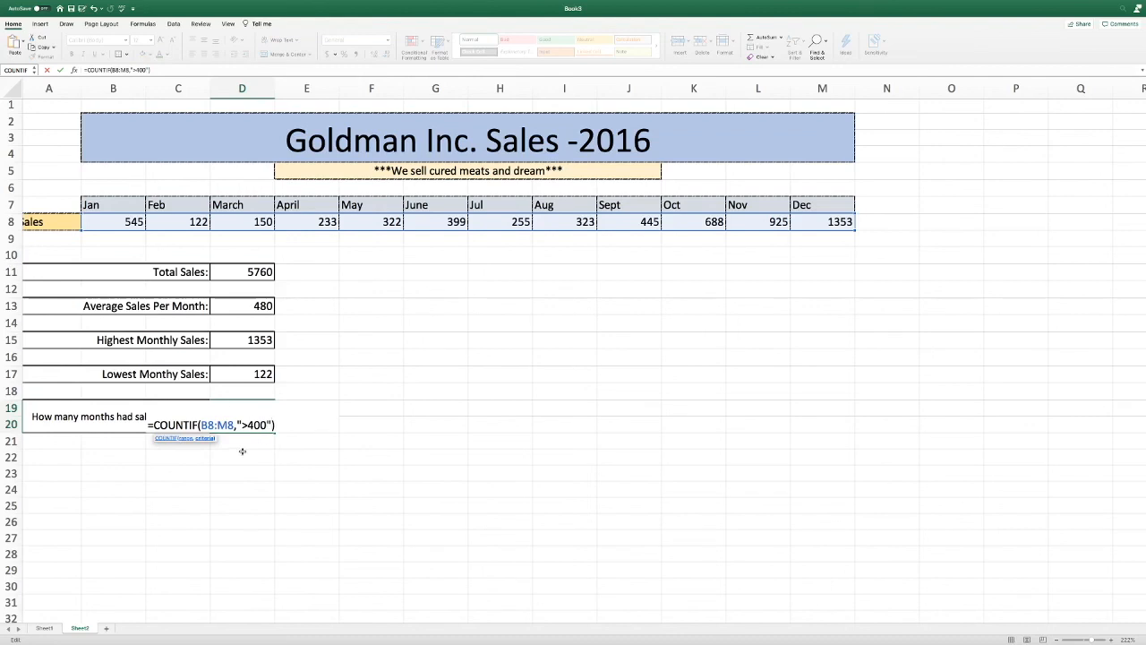
mouse_move(242, 448)
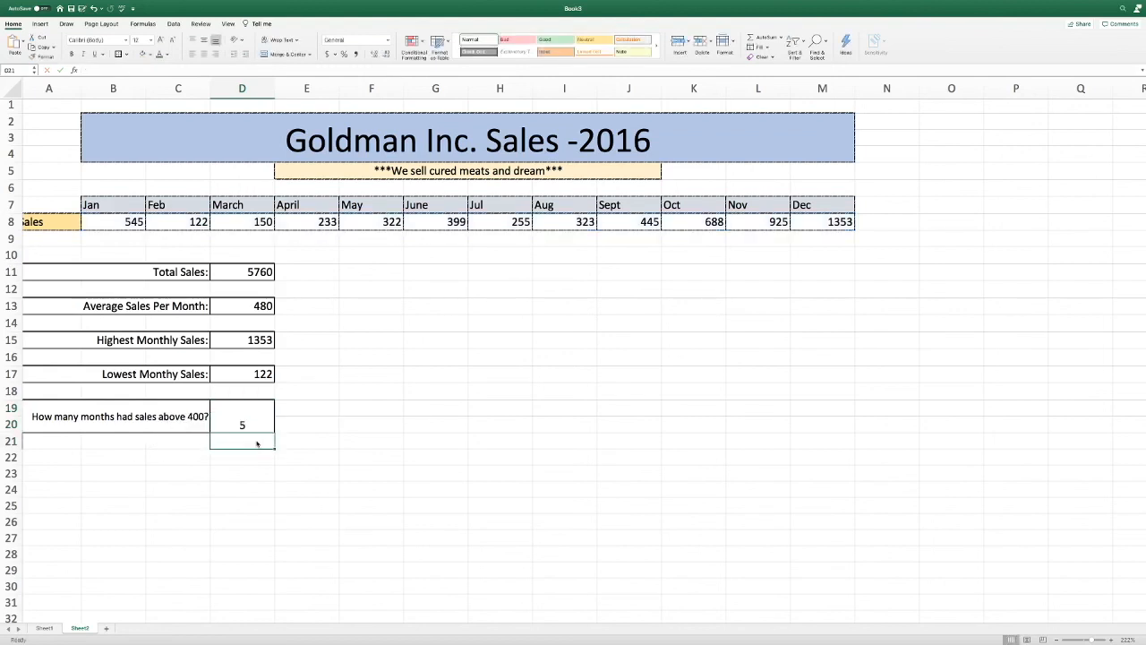
left_click(242, 424)
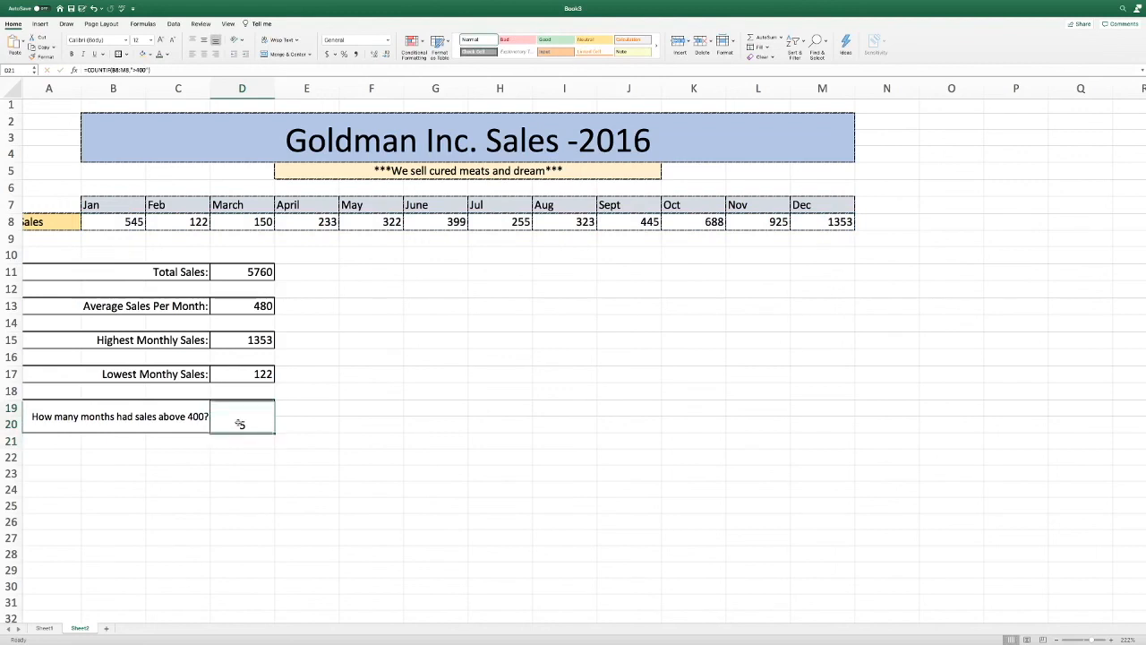